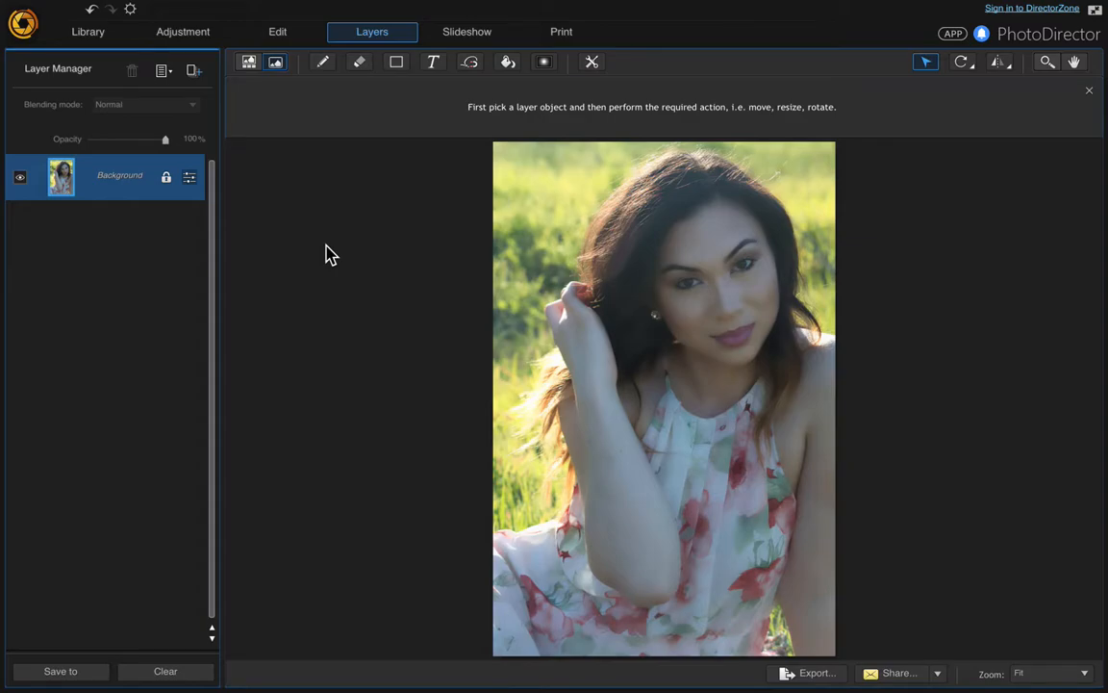
{"action": "mouse_move", "coordinate": [131, 188]}
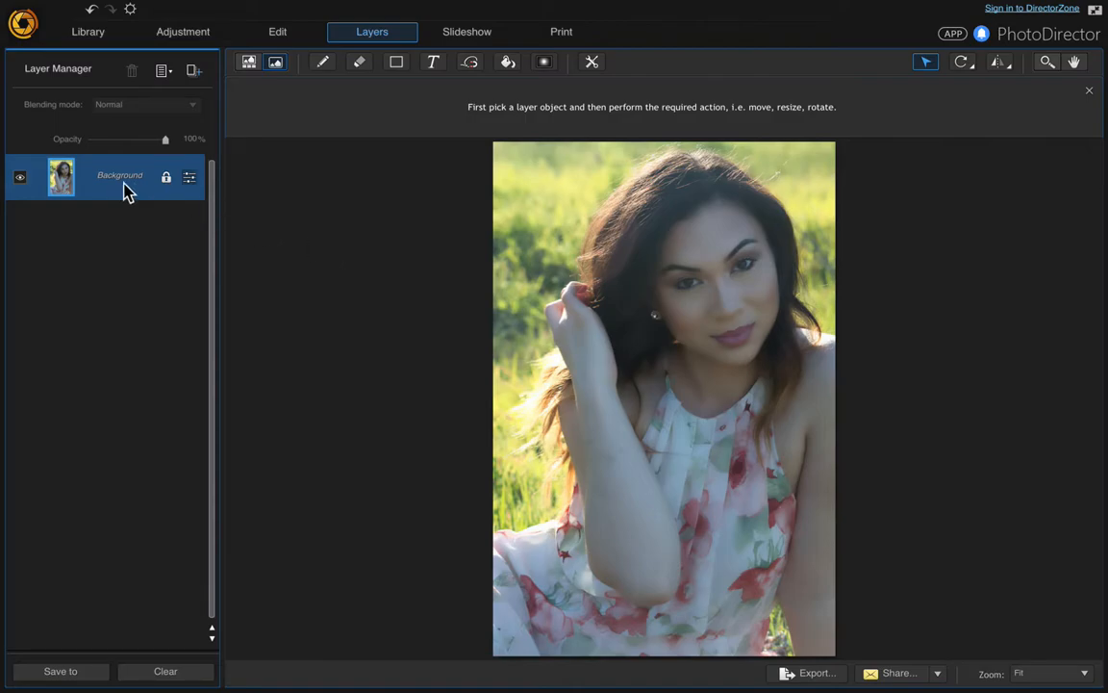
{"action": "mouse_move", "coordinate": [119, 175]}
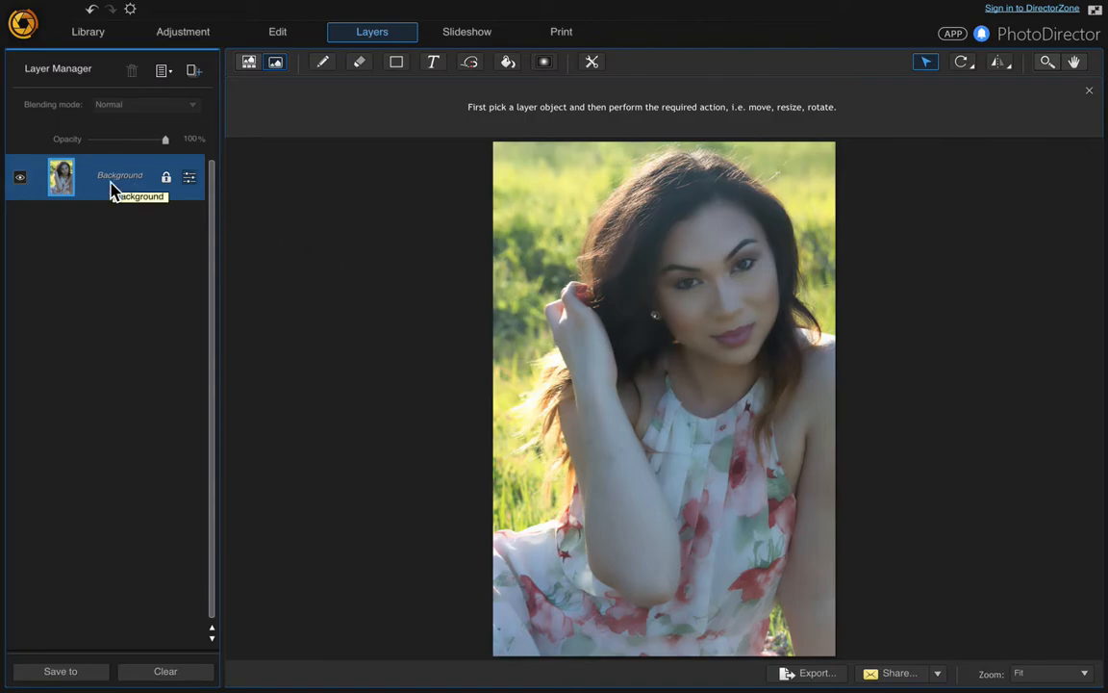
- Duplicate the Background layer and hide the original
{"action": "right_click", "coordinate": [120, 175]}
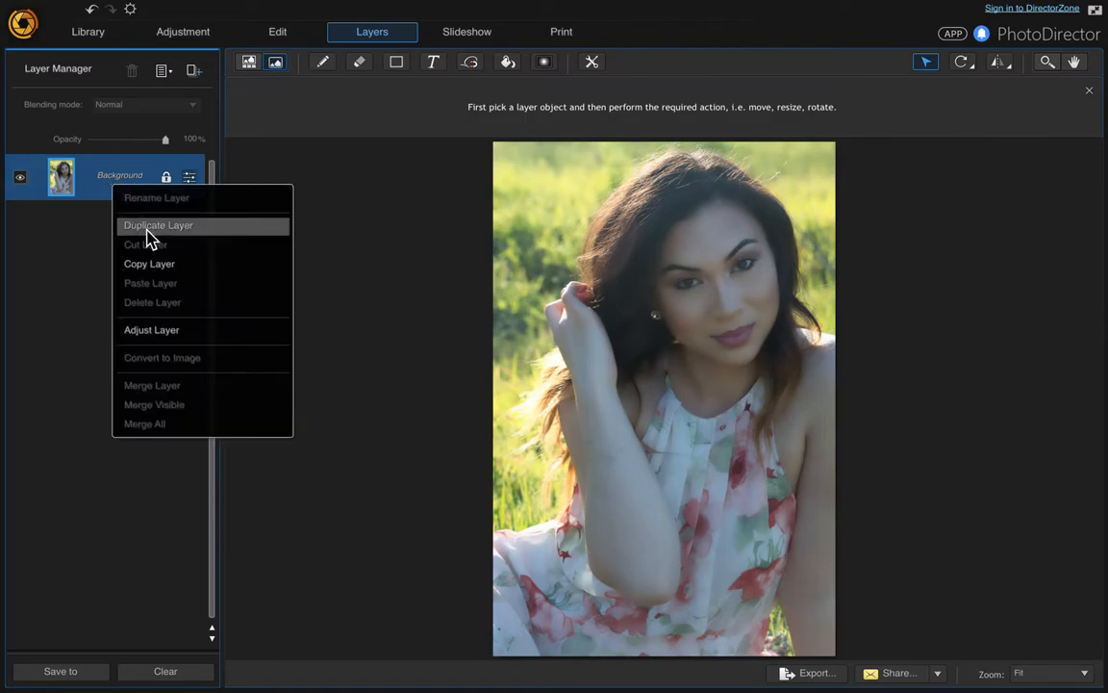
{"action": "left_click", "coordinate": [158, 225]}
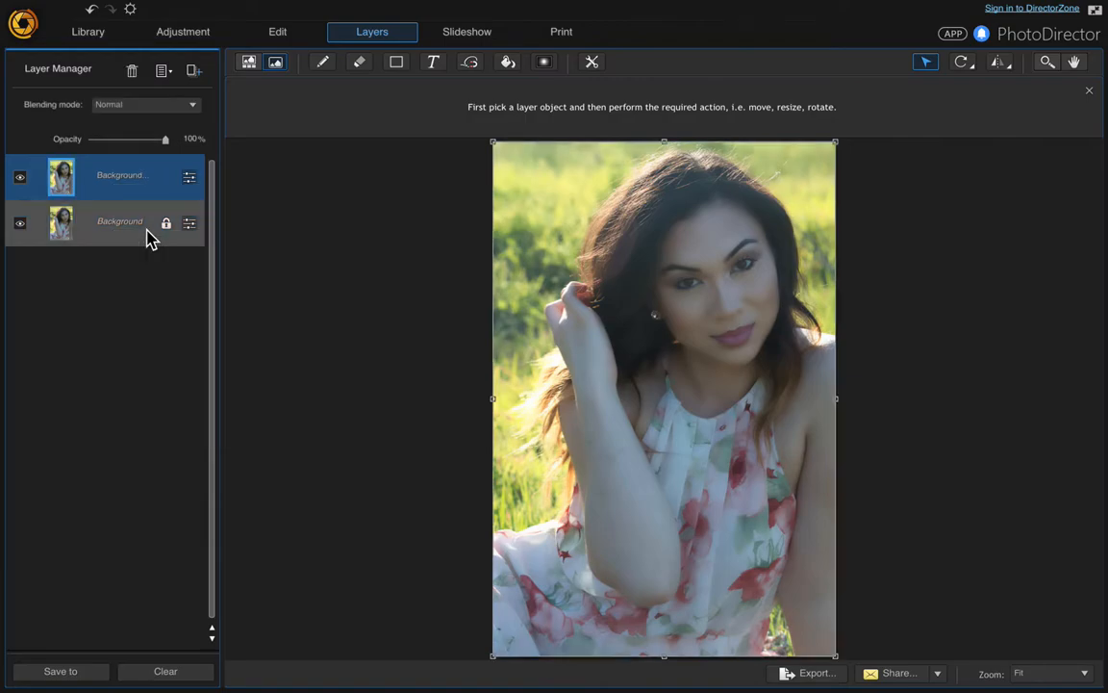
{"action": "left_click", "coordinate": [120, 223]}
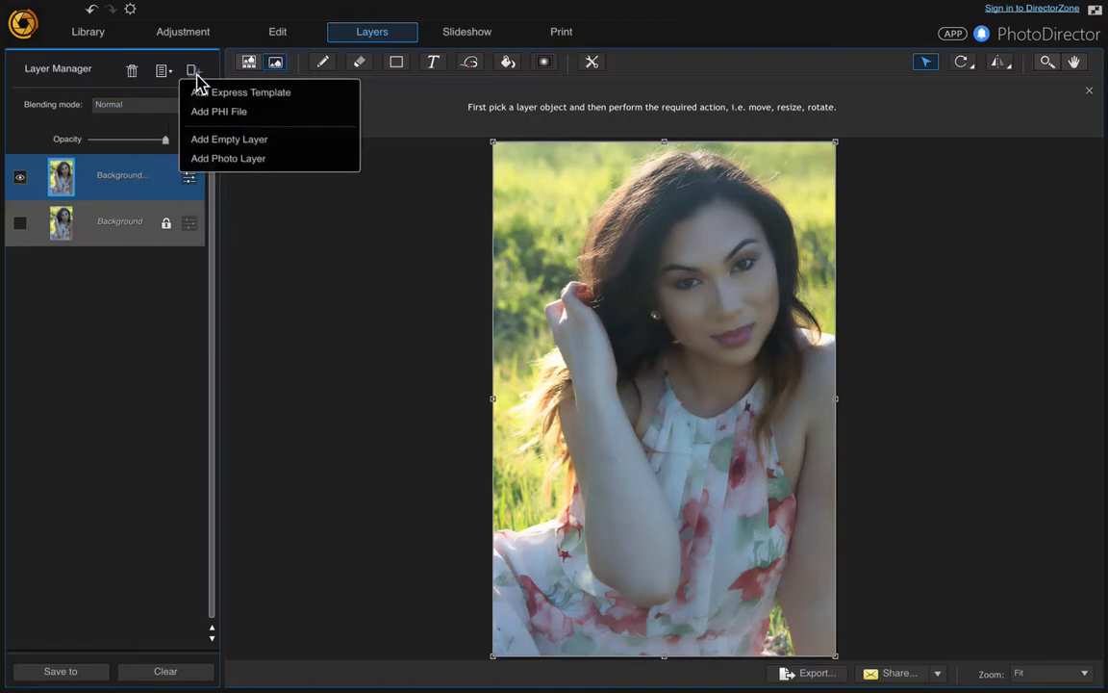
{"action": "mouse_move", "coordinate": [227, 158]}
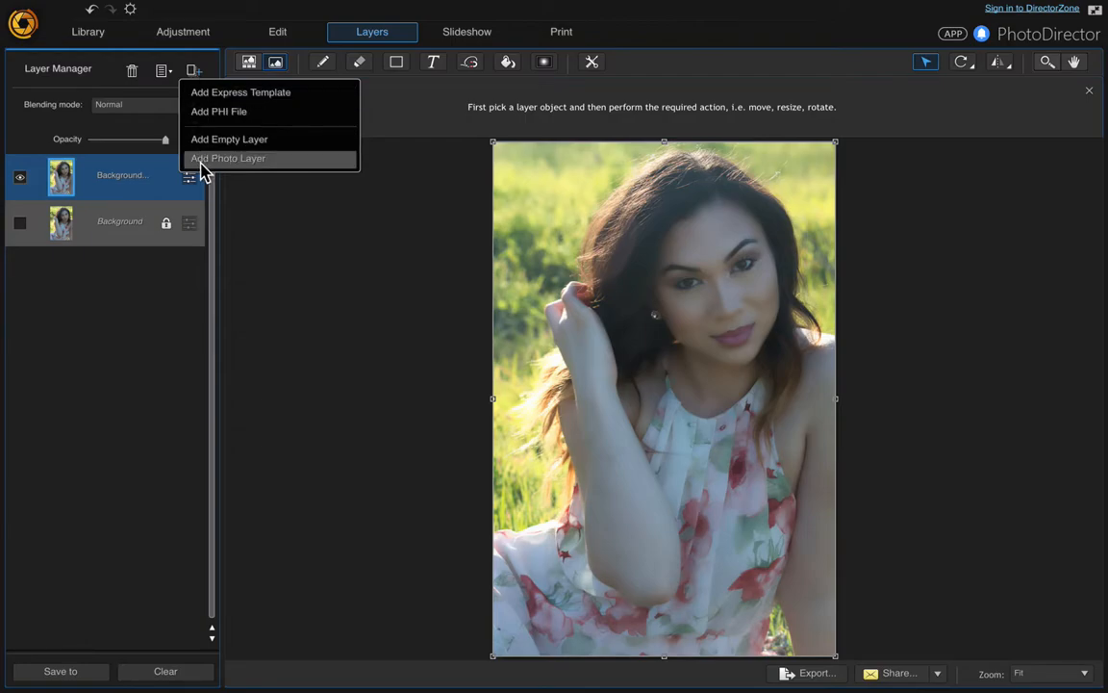
- Add hand.jpg as a new photo layer above the portrait
{"action": "left_click", "coordinate": [227, 158]}
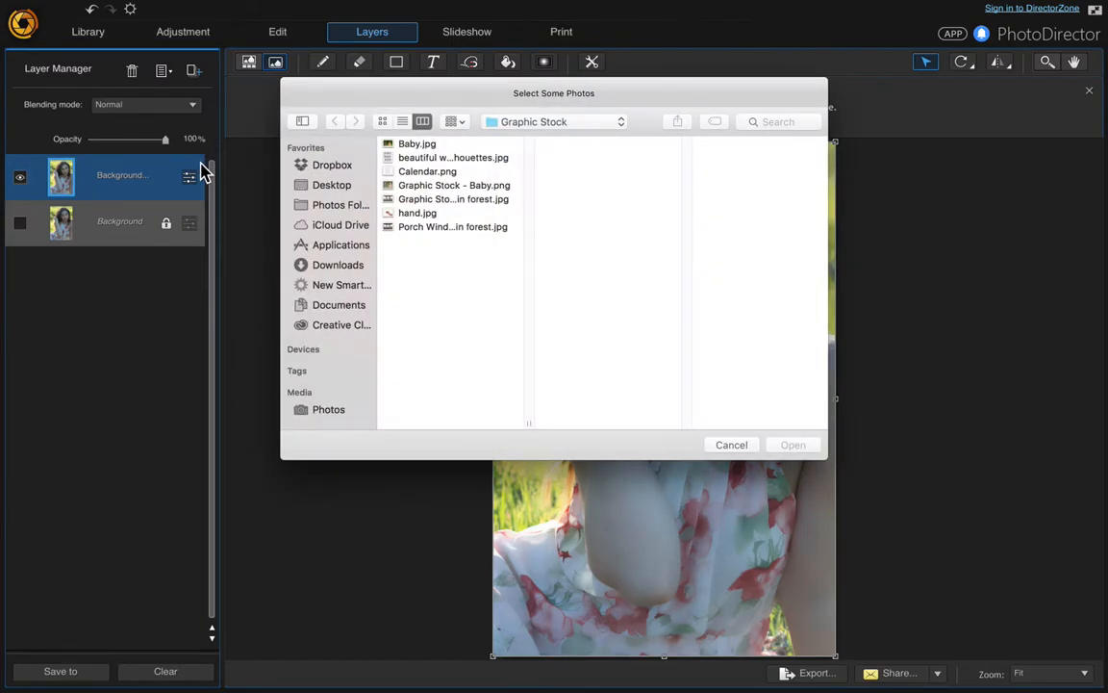
{"action": "mouse_move", "coordinate": [420, 221]}
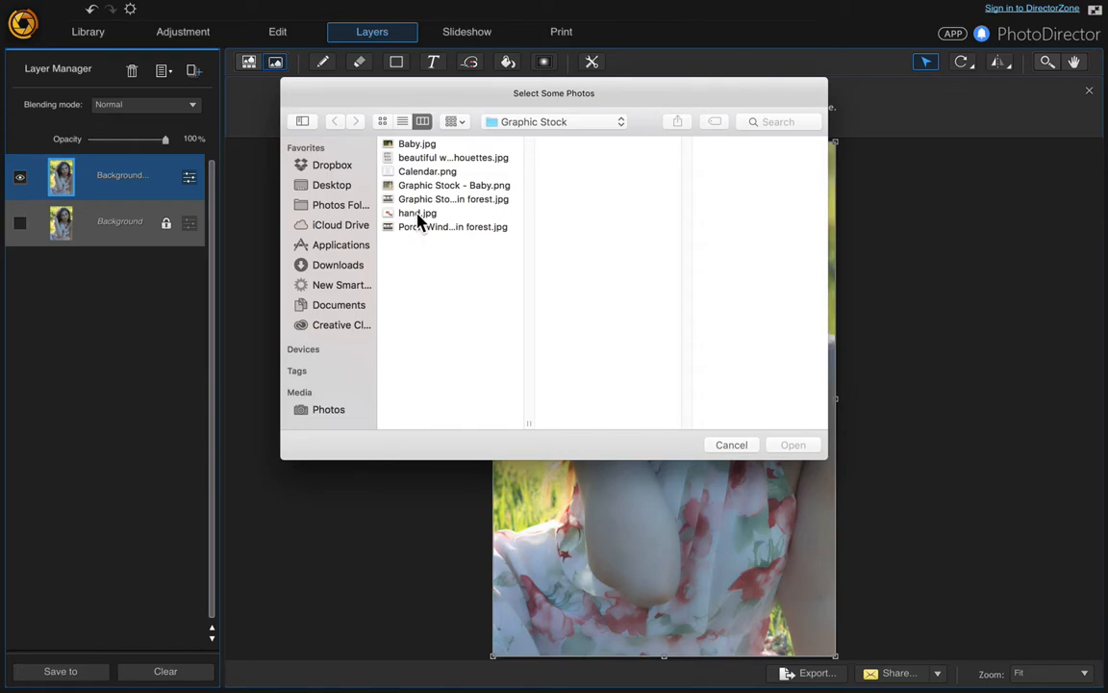
{"action": "left_click", "coordinate": [792, 444]}
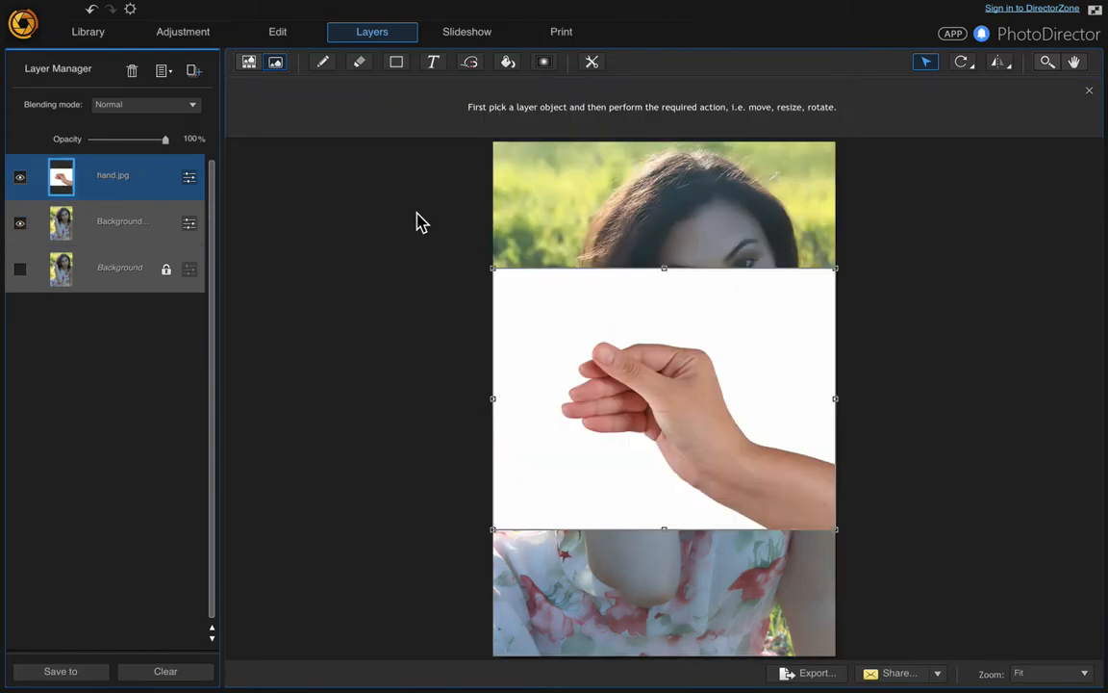
{"action": "mouse_move", "coordinate": [567, 317]}
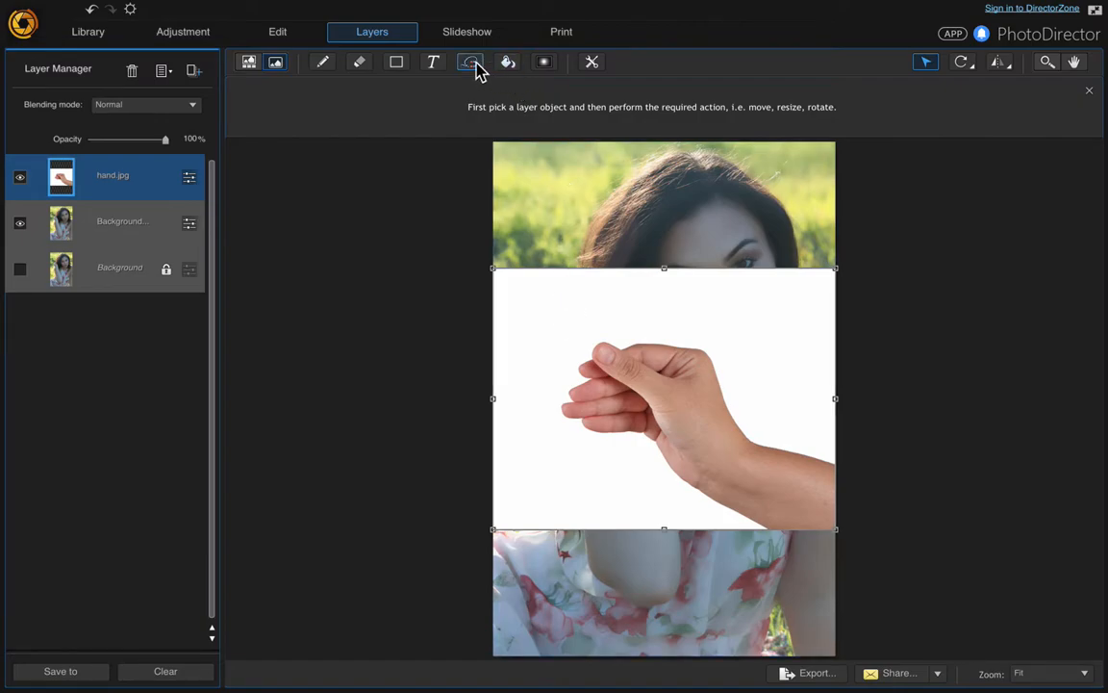
- Remove the hand layer's white background with a Magic Wand colour selection, then deselect
{"action": "left_click", "coordinate": [469, 62]}
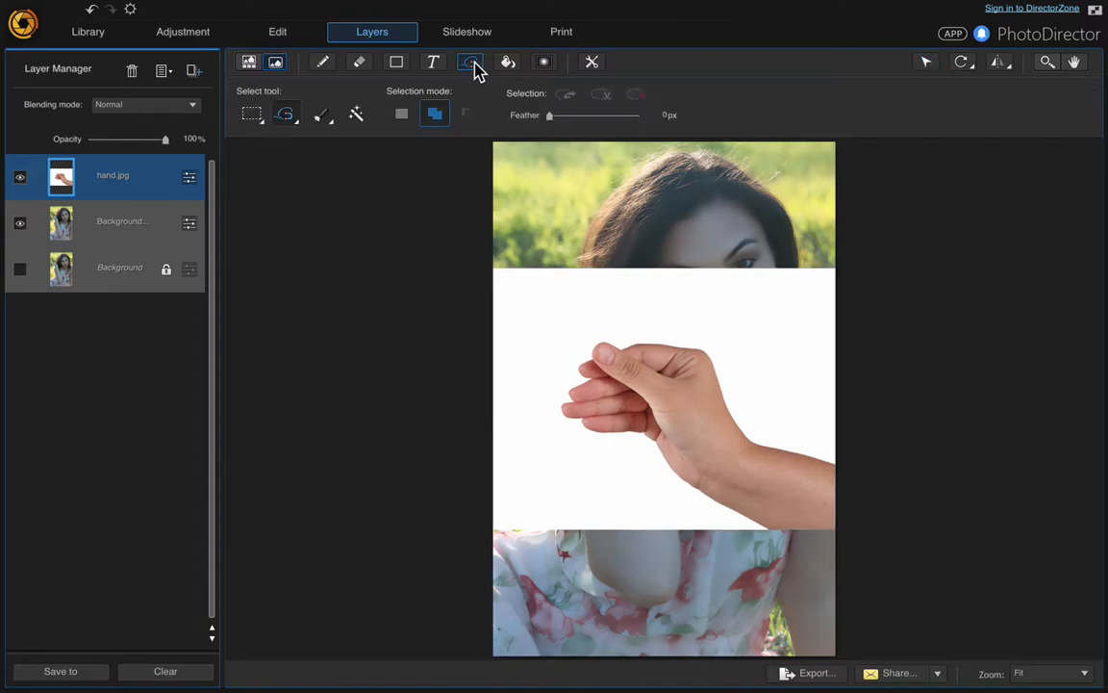
{"action": "left_click", "coordinate": [356, 113]}
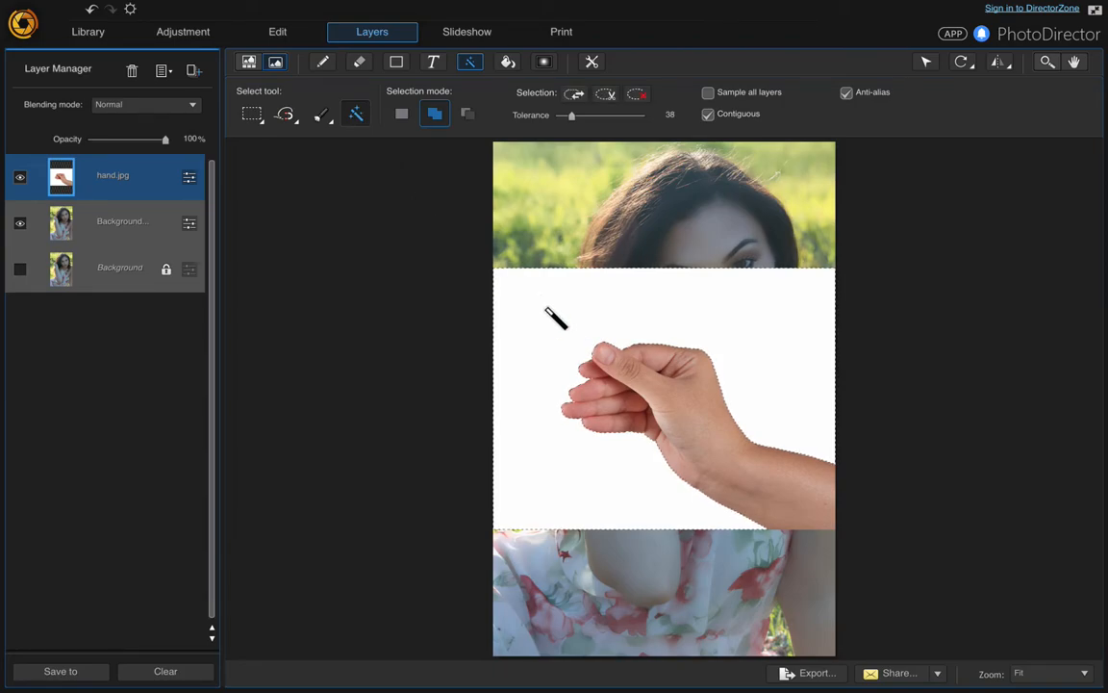
{"action": "left_click", "coordinate": [606, 95]}
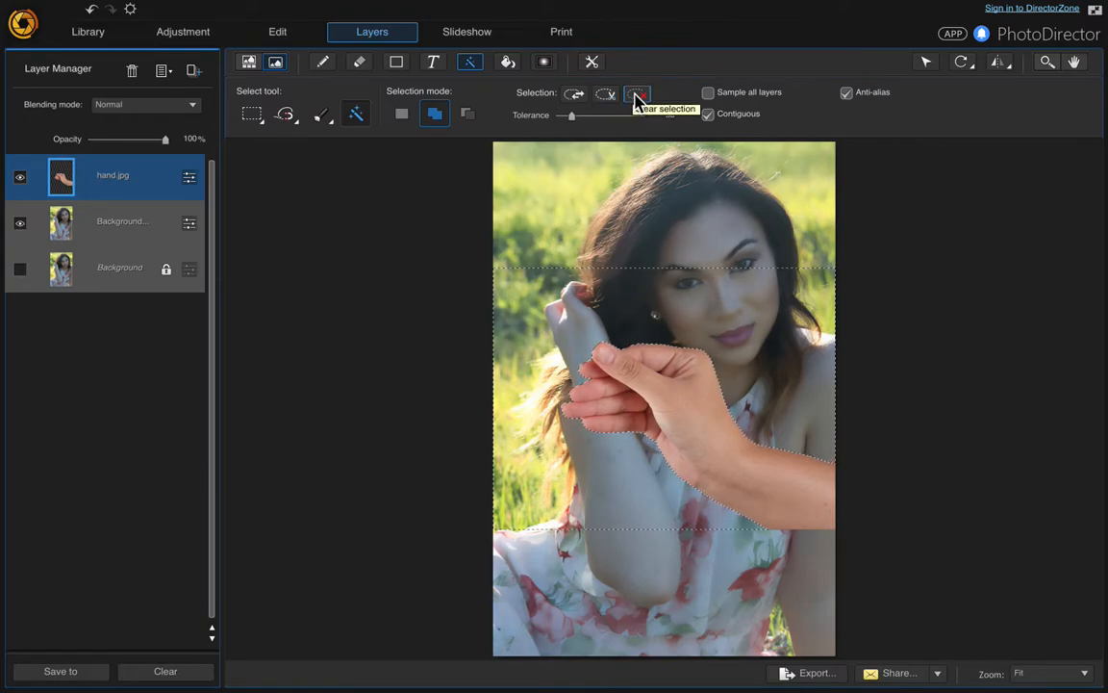
{"action": "left_click", "coordinate": [637, 92]}
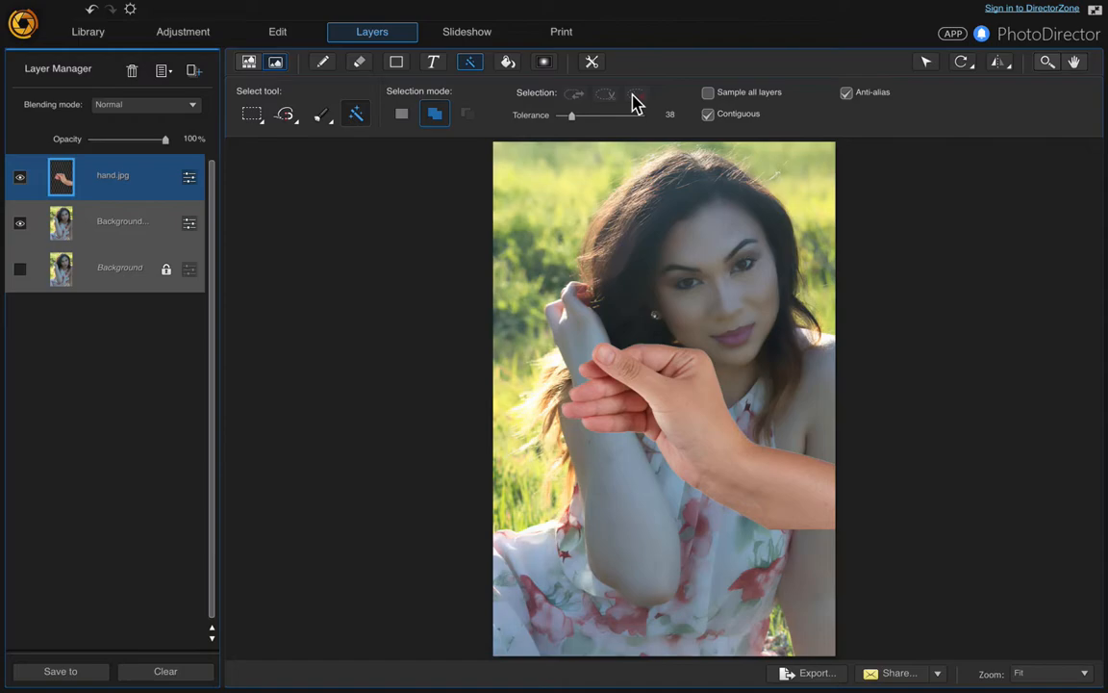
{"action": "mouse_move", "coordinate": [925, 62]}
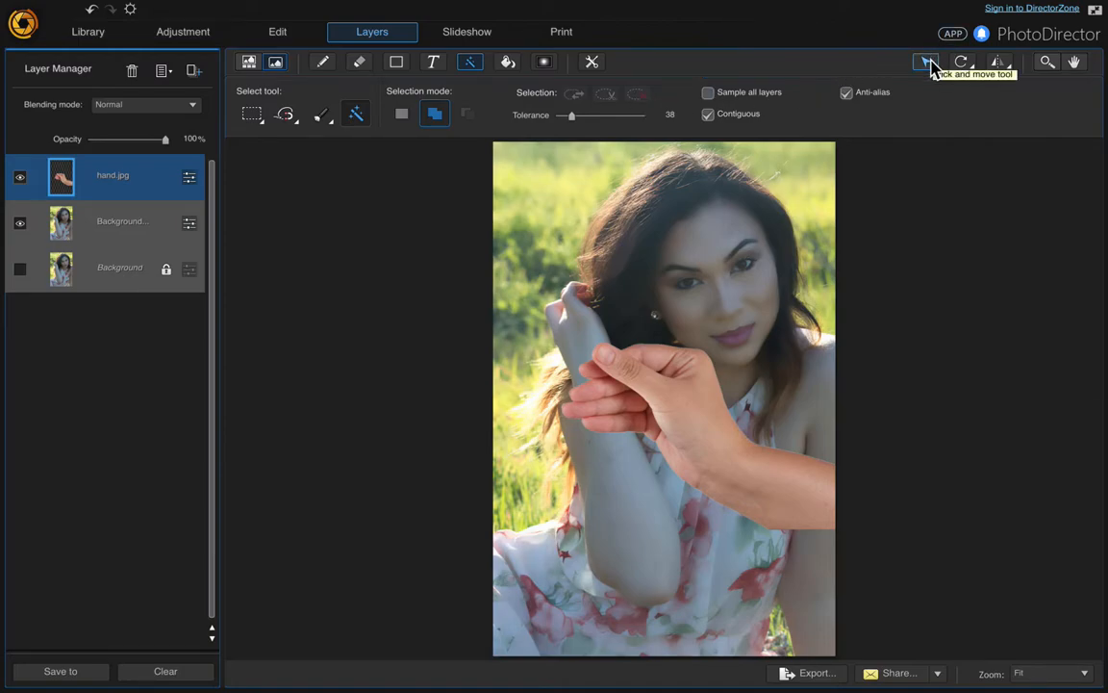
- Move the hand down near the woman's arm and select the Background copy layer
{"action": "left_click", "coordinate": [925, 62]}
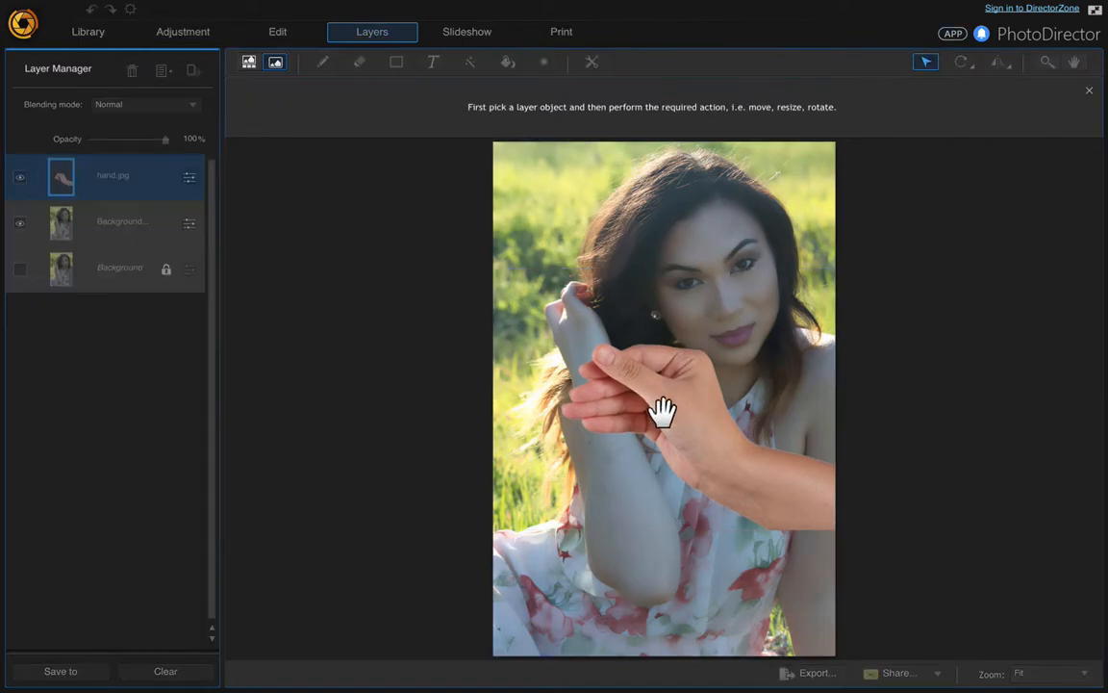
{"action": "left_click_drag", "start_coordinate": [664, 414], "coordinate": [683, 496]}
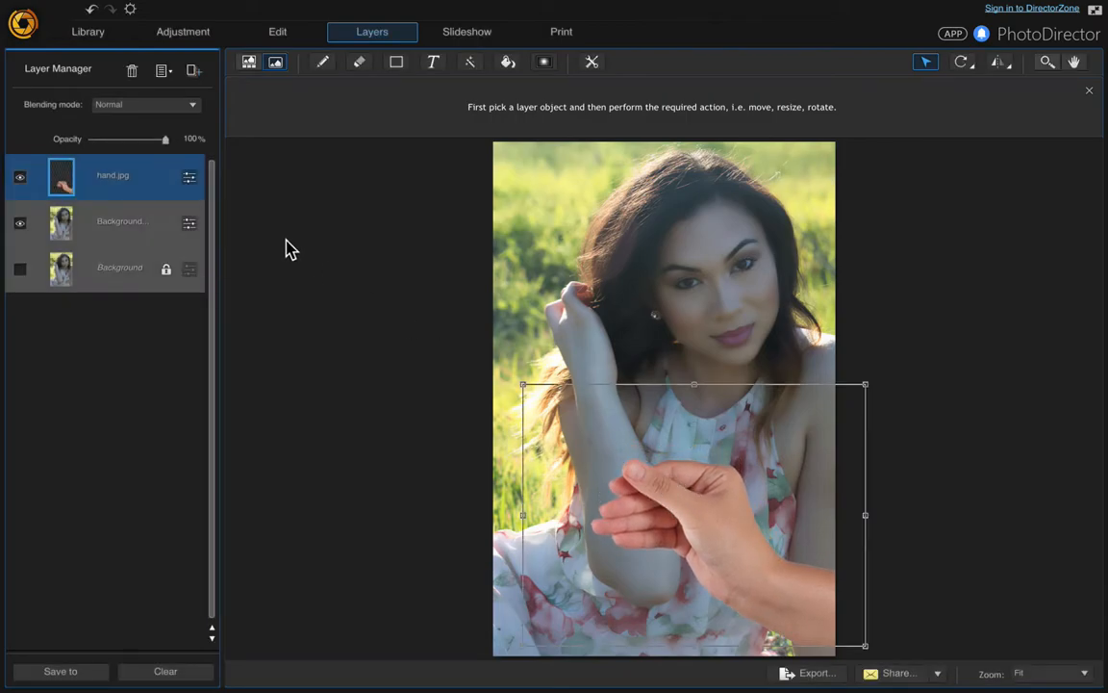
{"action": "left_click", "coordinate": [124, 223]}
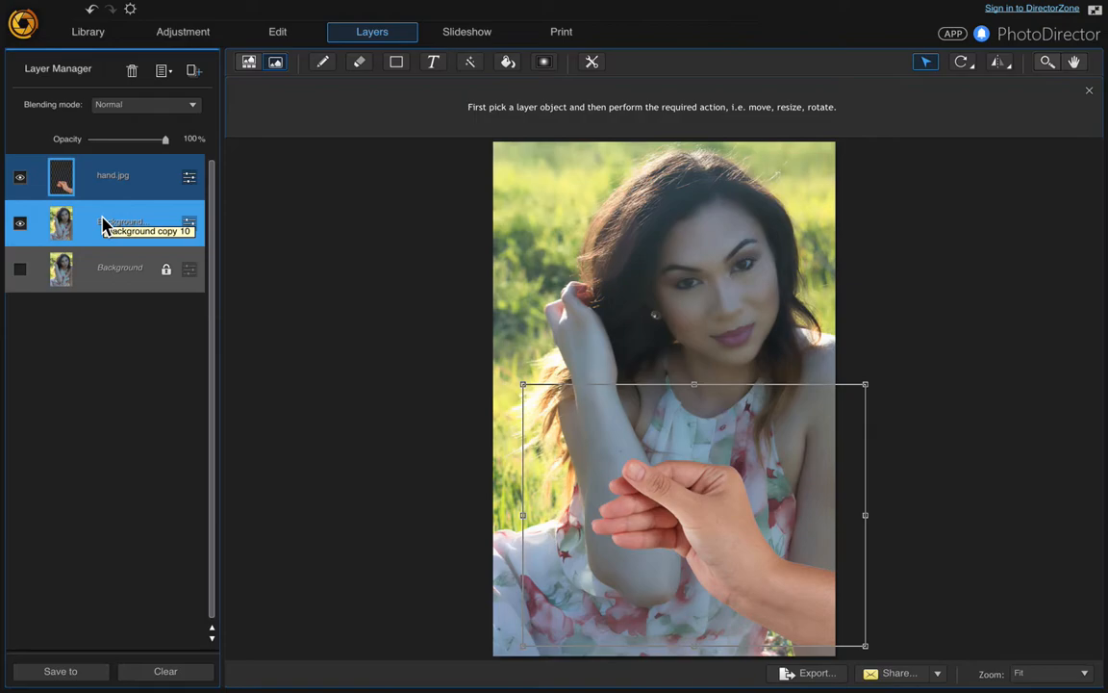
{"action": "left_click", "coordinate": [125, 223]}
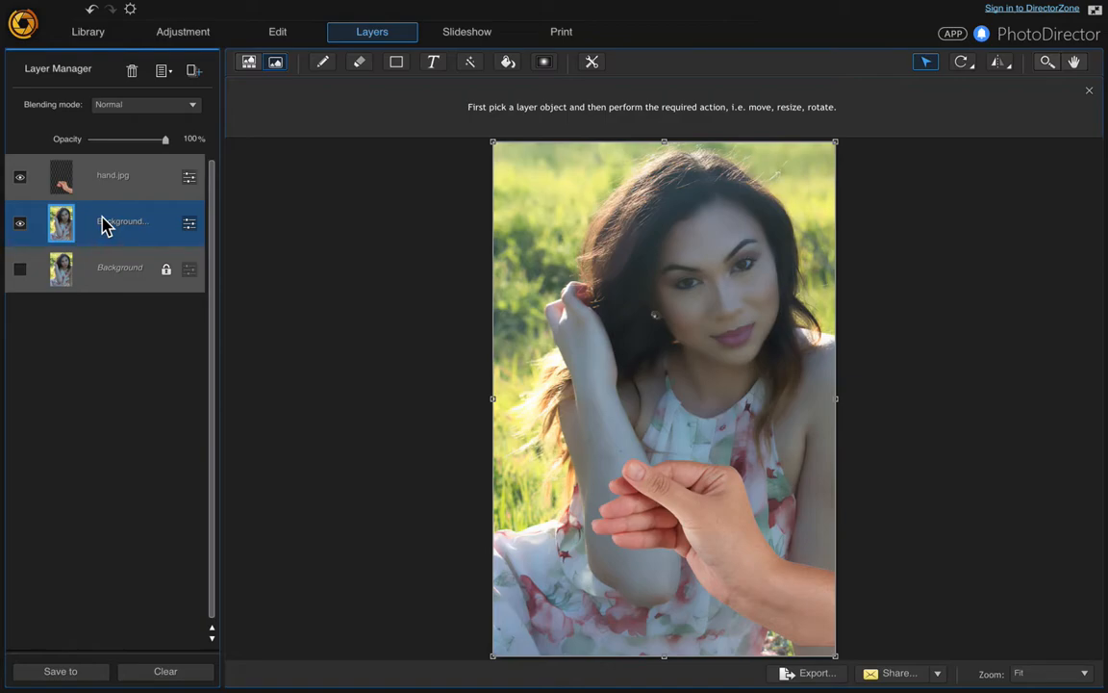
- Duplicate the Background copy layer to make a print copy of the portrait
{"action": "right_click", "coordinate": [106, 222]}
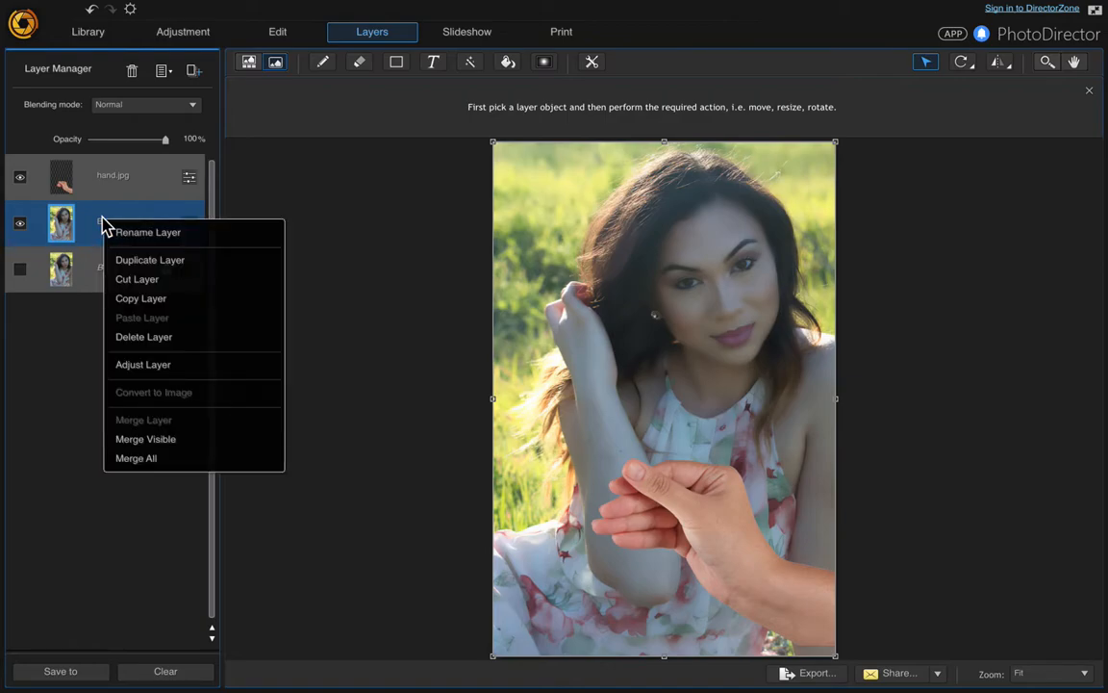
{"action": "mouse_move", "coordinate": [150, 260]}
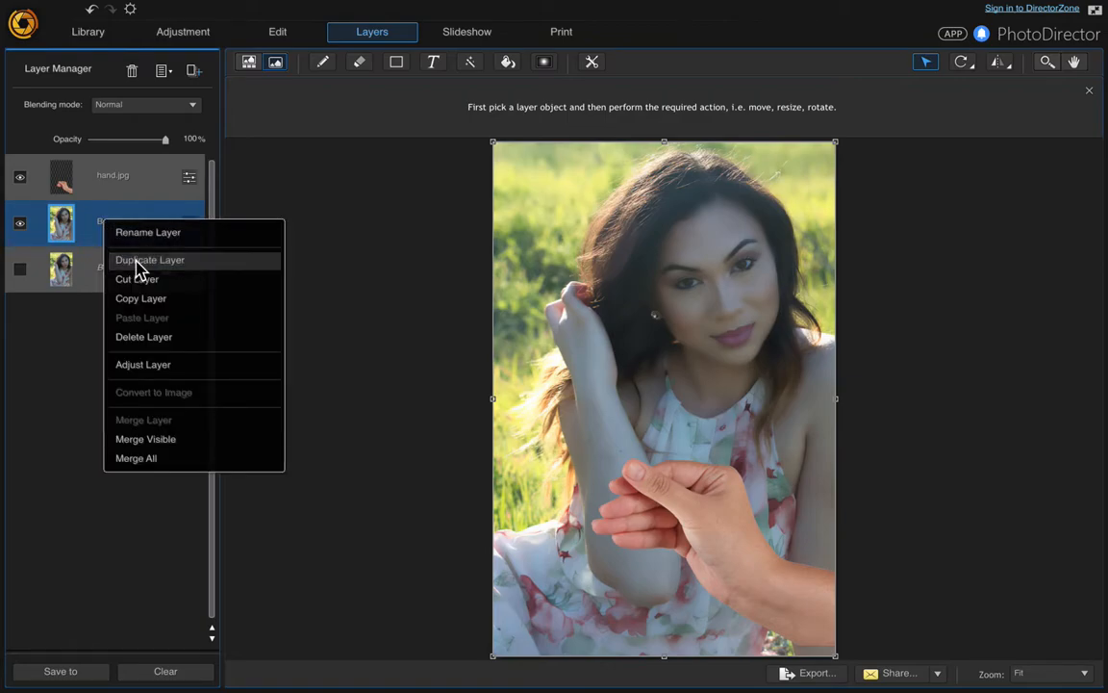
{"action": "left_click", "coordinate": [150, 260]}
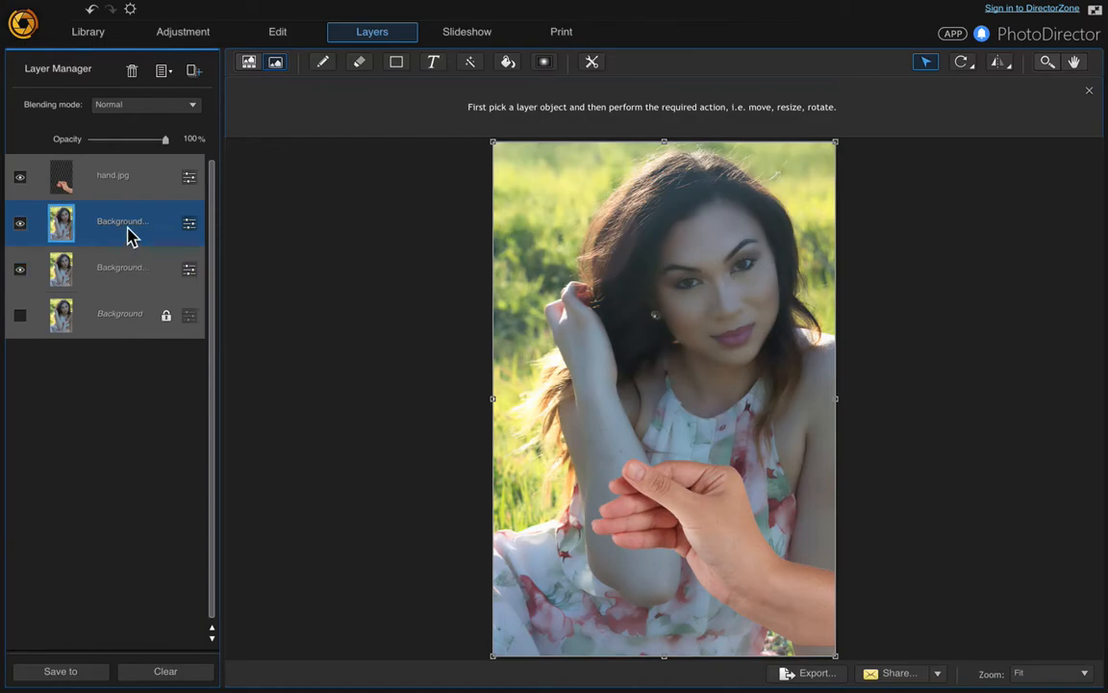
{"action": "mouse_move", "coordinate": [925, 61]}
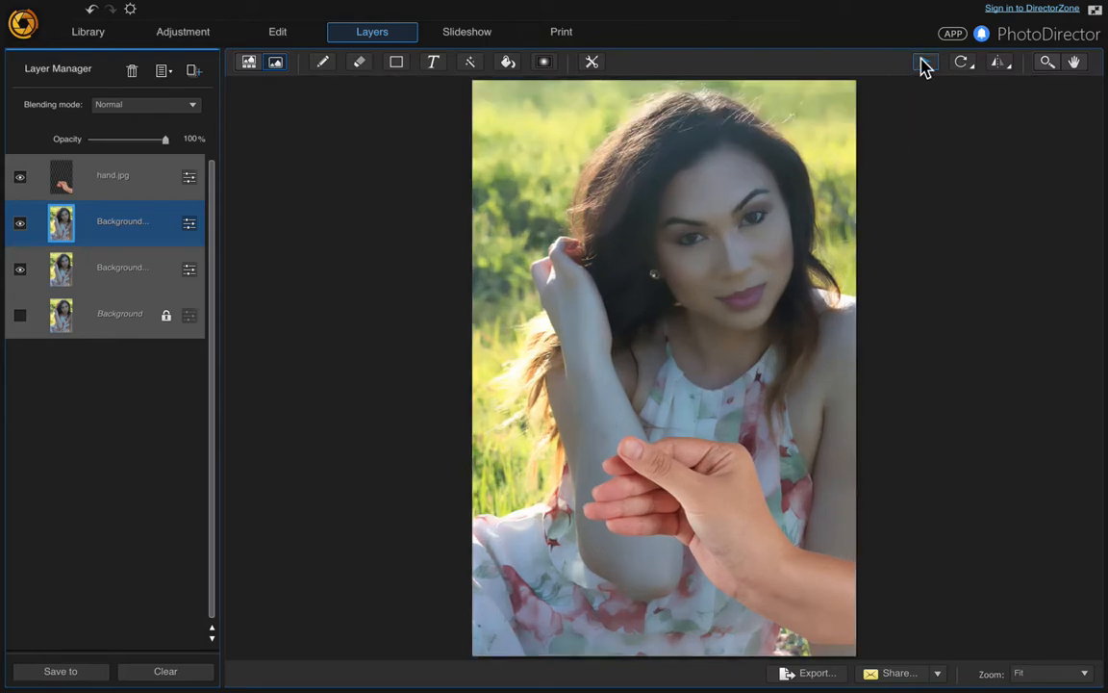
{"action": "left_click", "coordinate": [924, 61]}
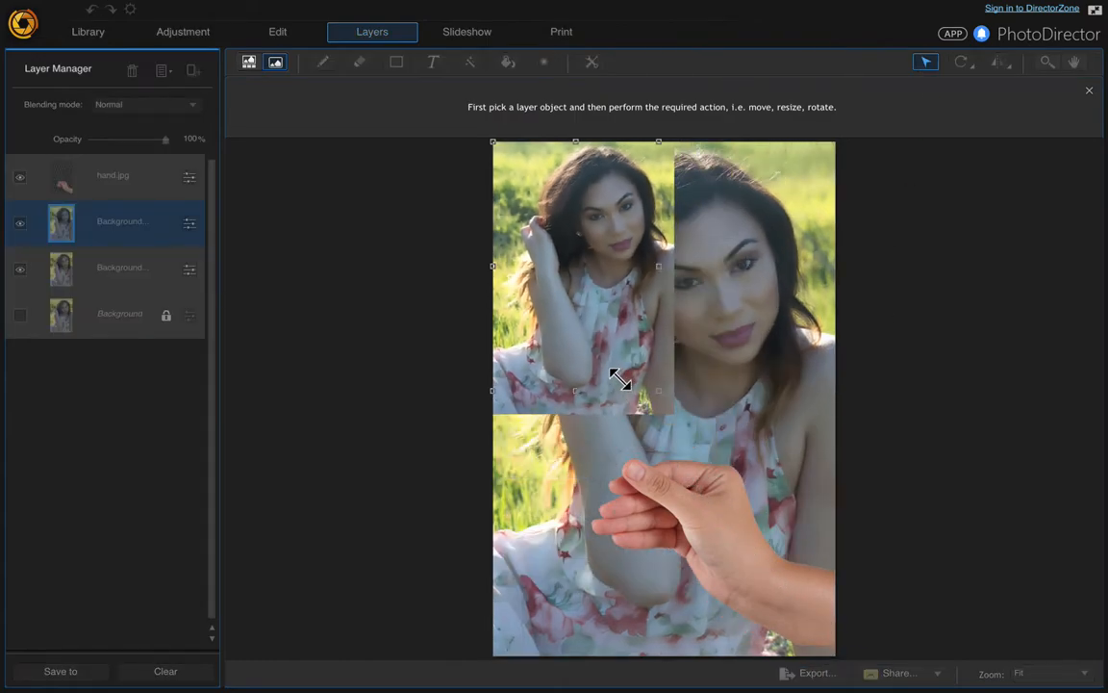
- Shrink the portrait copy to print size and slide it into the hand's grip
{"action": "left_click_drag", "start_coordinate": [619, 381], "coordinate": [620, 353]}
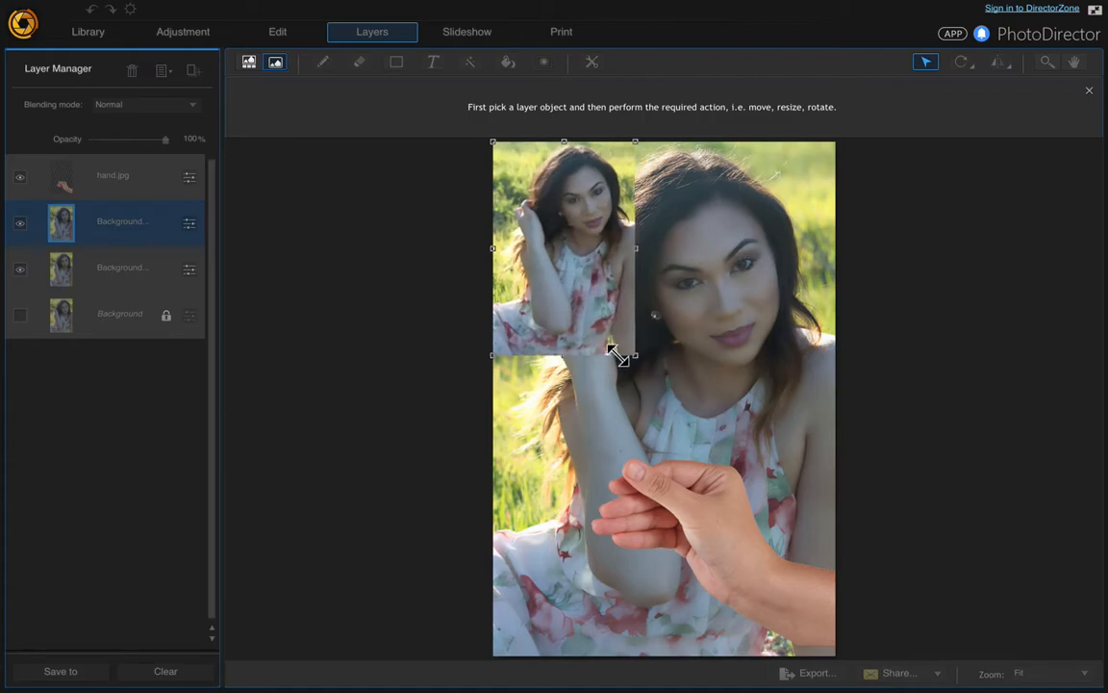
{"action": "left_click_drag", "start_coordinate": [618, 350], "coordinate": [593, 306]}
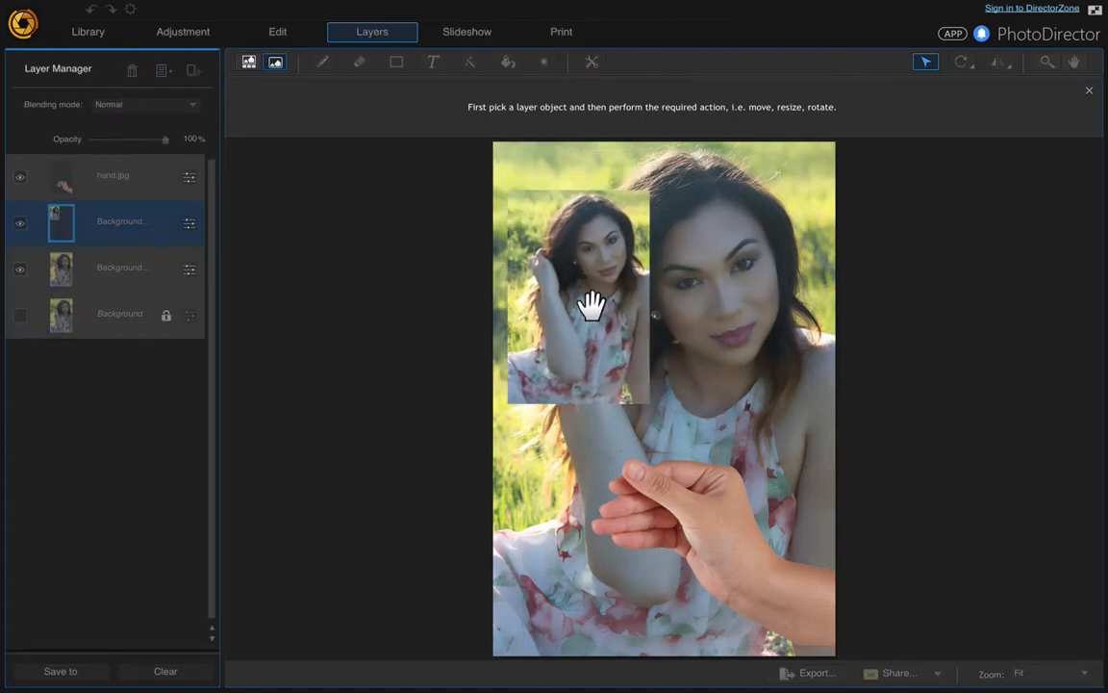
{"action": "left_click_drag", "start_coordinate": [593, 306], "coordinate": [604, 375]}
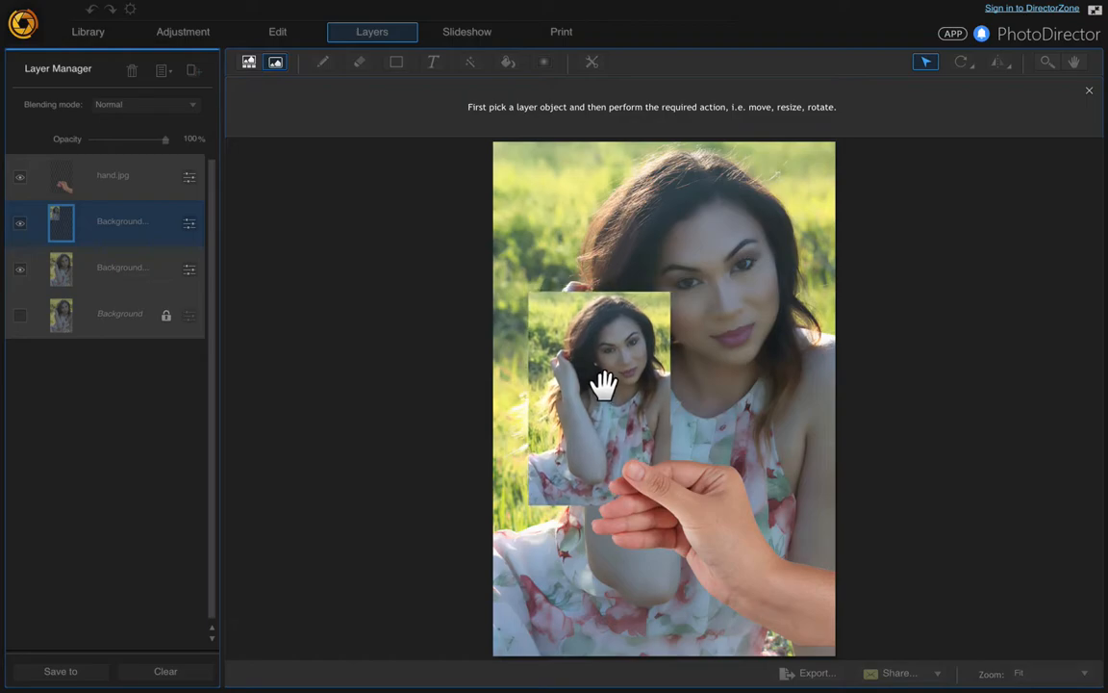
{"action": "left_click_drag", "start_coordinate": [600, 394], "coordinate": [594, 375]}
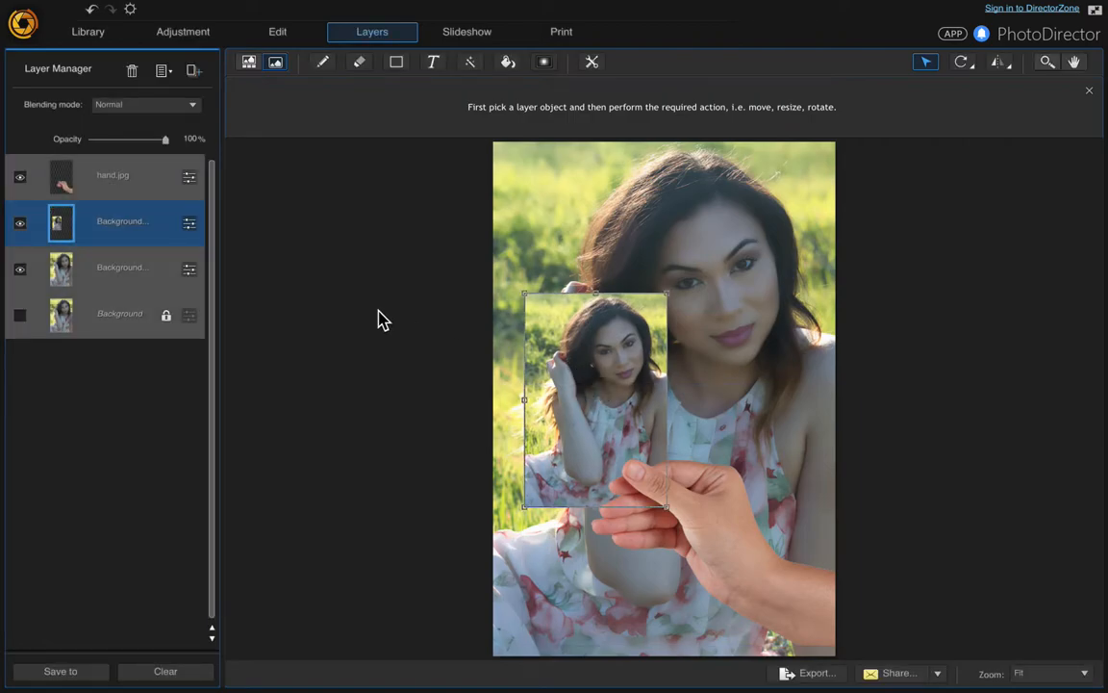
{"action": "mouse_move", "coordinate": [123, 230]}
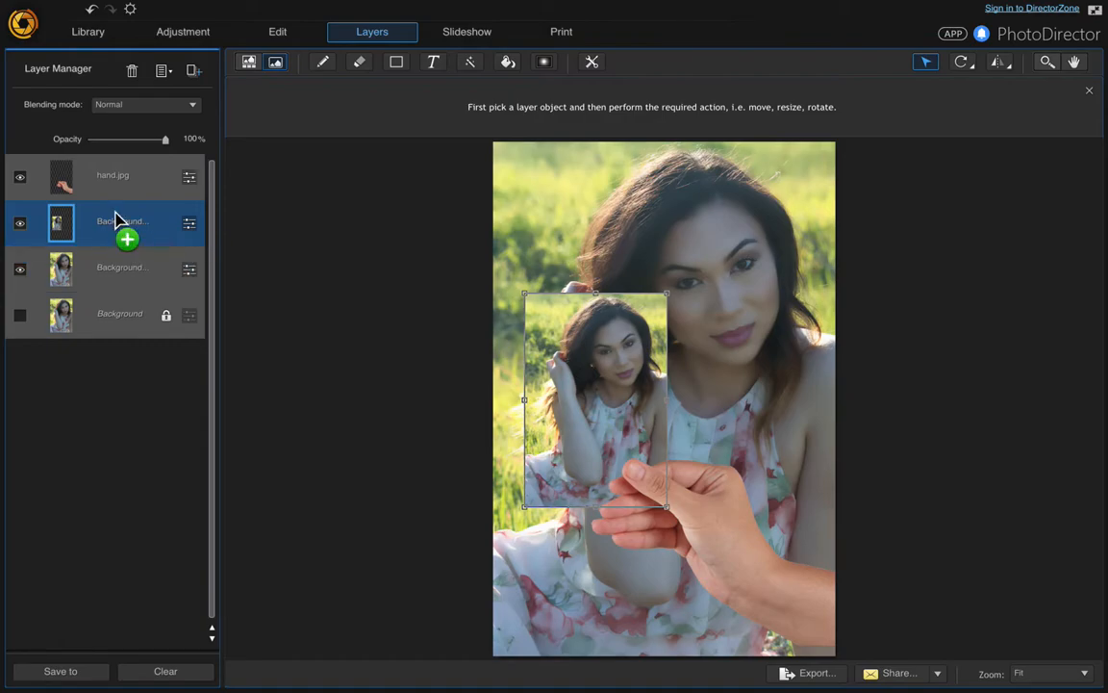
- Stack the print copy above hand.jpg, hide it, and make the hand layer active
{"action": "left_click_drag", "start_coordinate": [127, 221], "coordinate": [116, 175]}
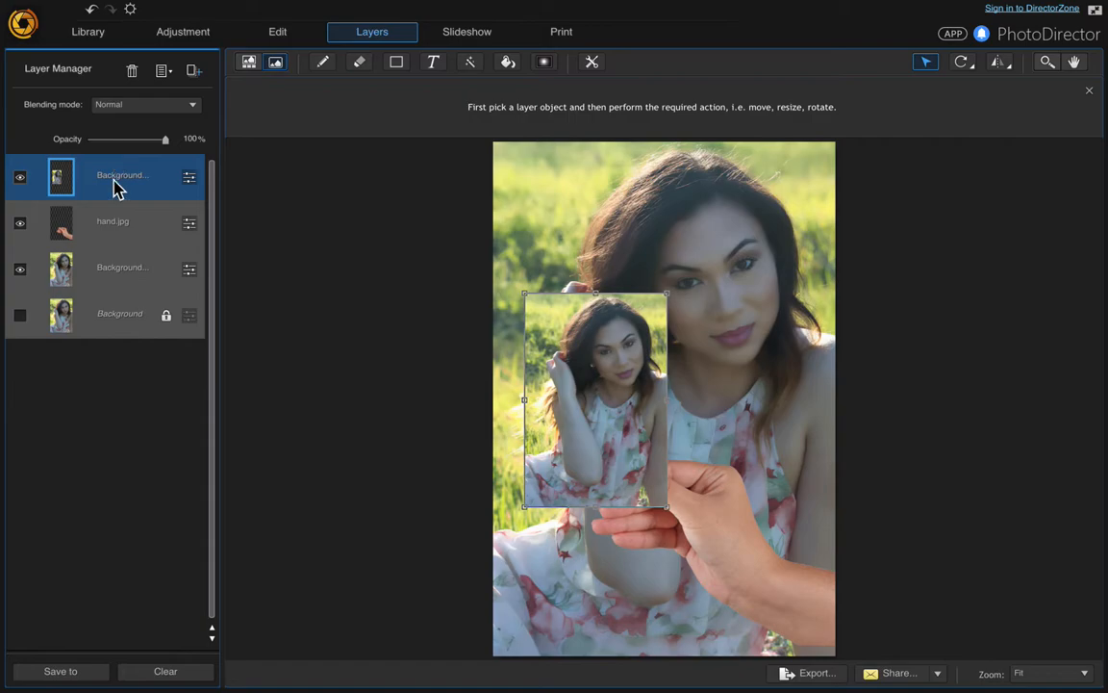
{"action": "mouse_move", "coordinate": [123, 175]}
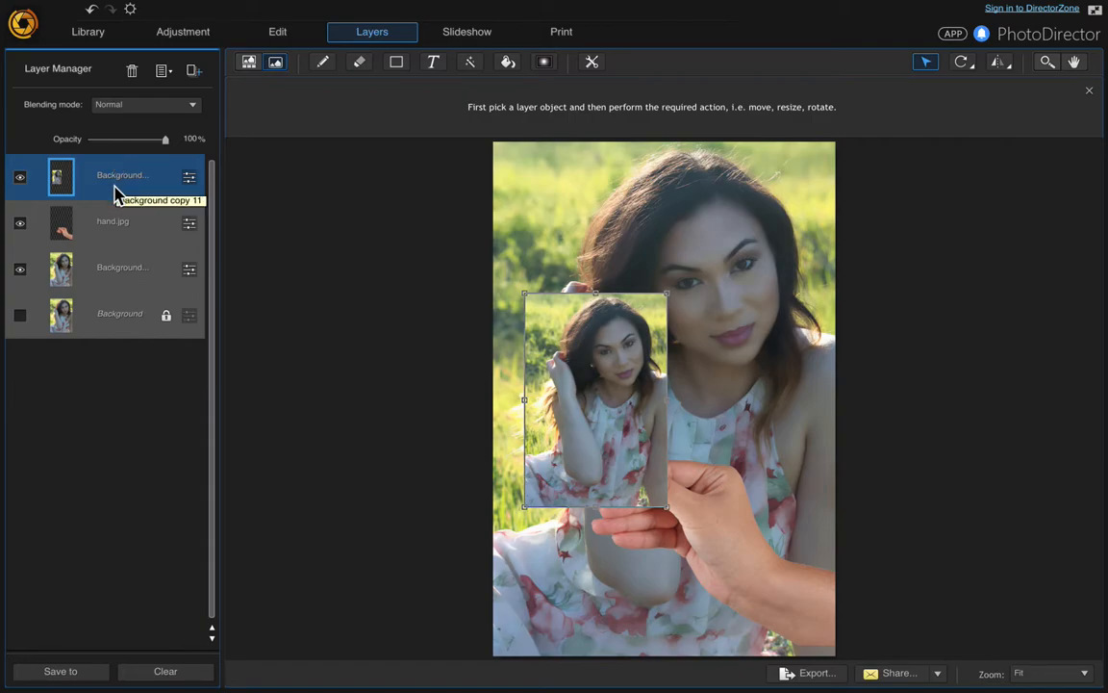
{"action": "mouse_move", "coordinate": [638, 484]}
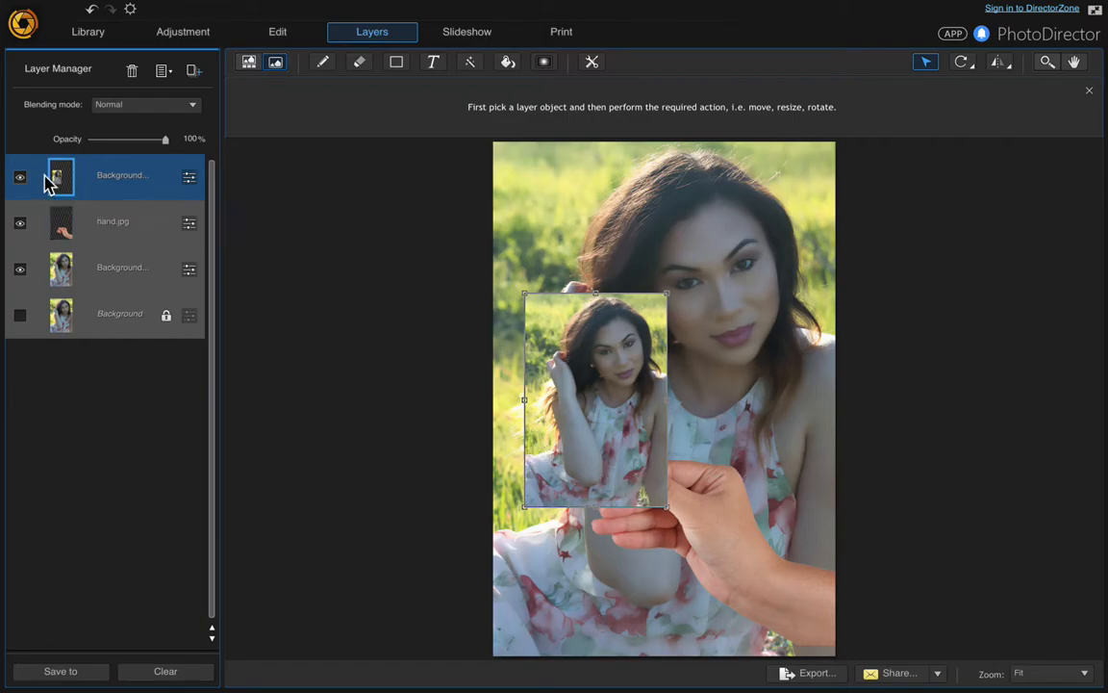
{"action": "left_click", "coordinate": [119, 267]}
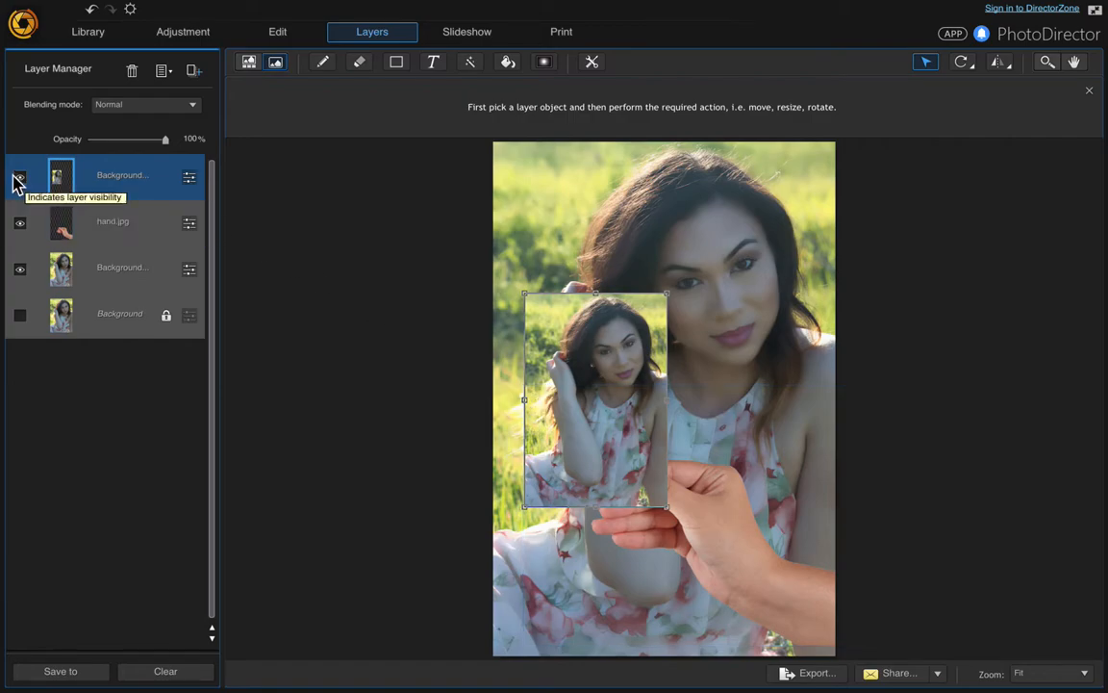
{"action": "left_click", "coordinate": [19, 175]}
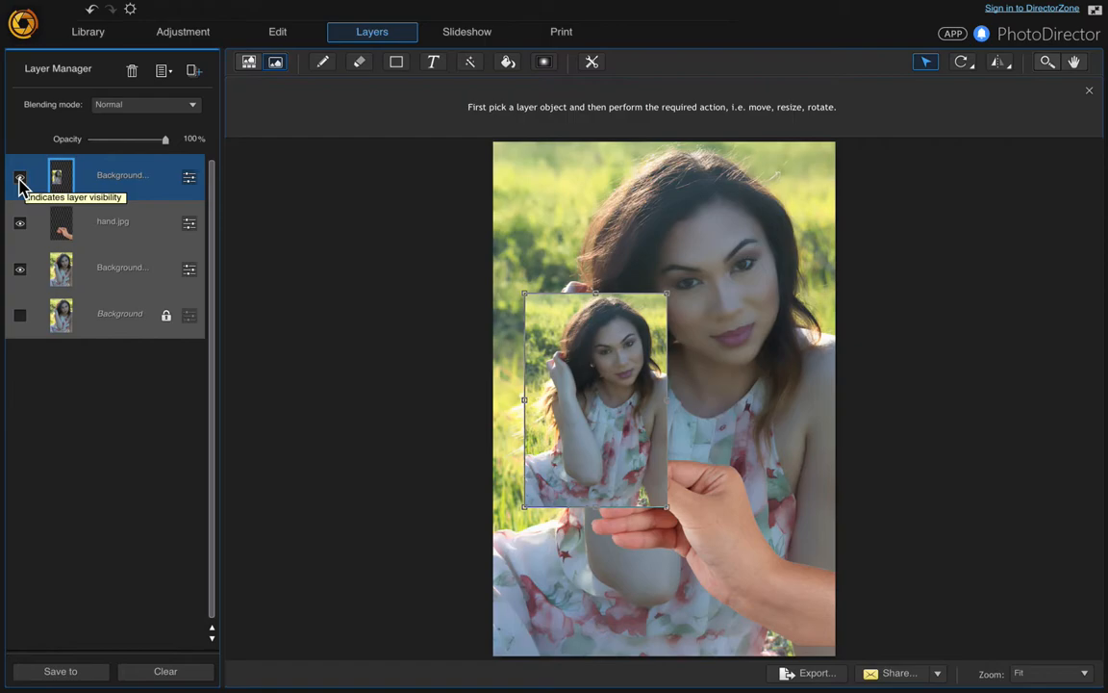
{"action": "left_click", "coordinate": [19, 181]}
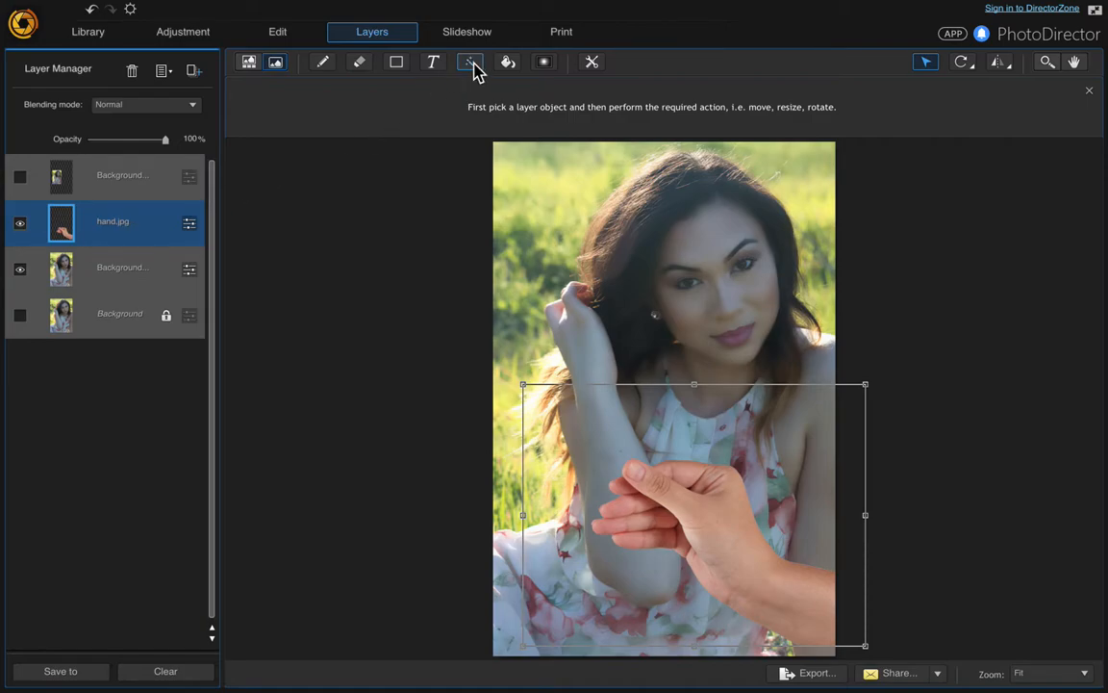
- Choose the Lasso selection mode for tracing around the thumb
{"action": "left_click", "coordinate": [469, 61]}
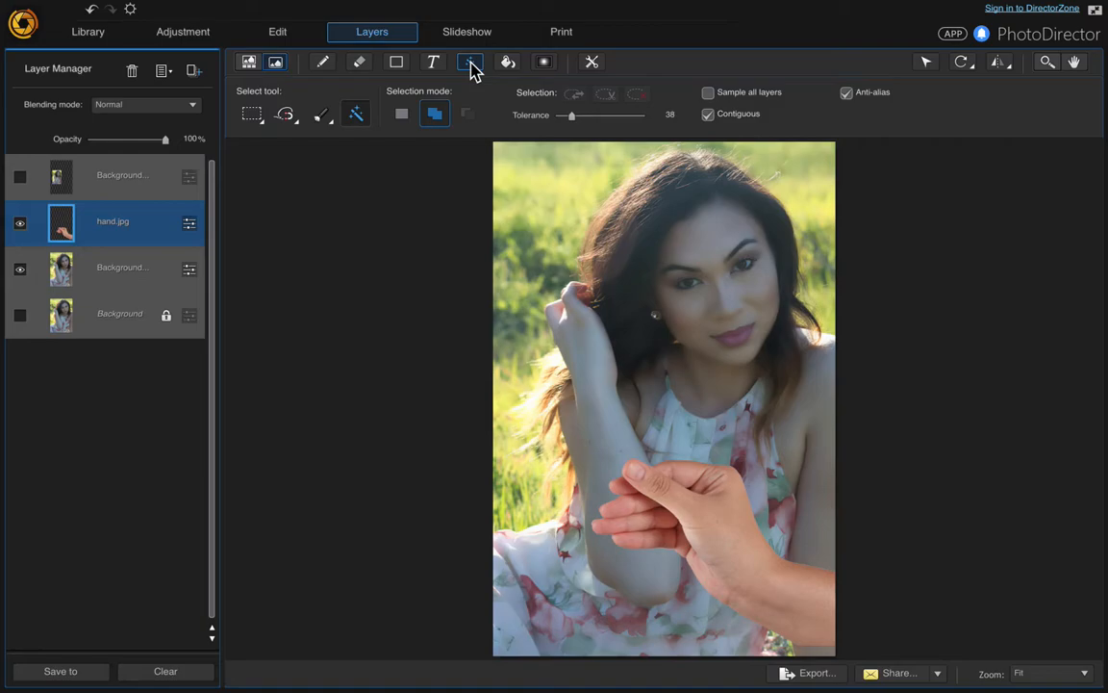
{"action": "left_click", "coordinate": [469, 62]}
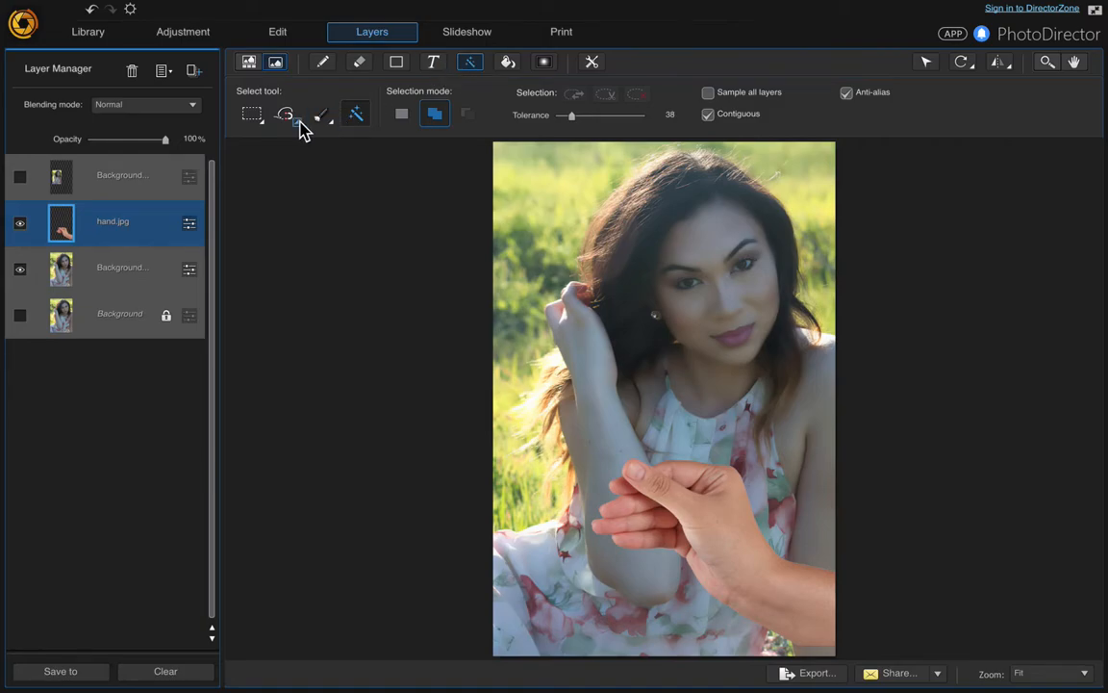
{"action": "mouse_move", "coordinate": [300, 116]}
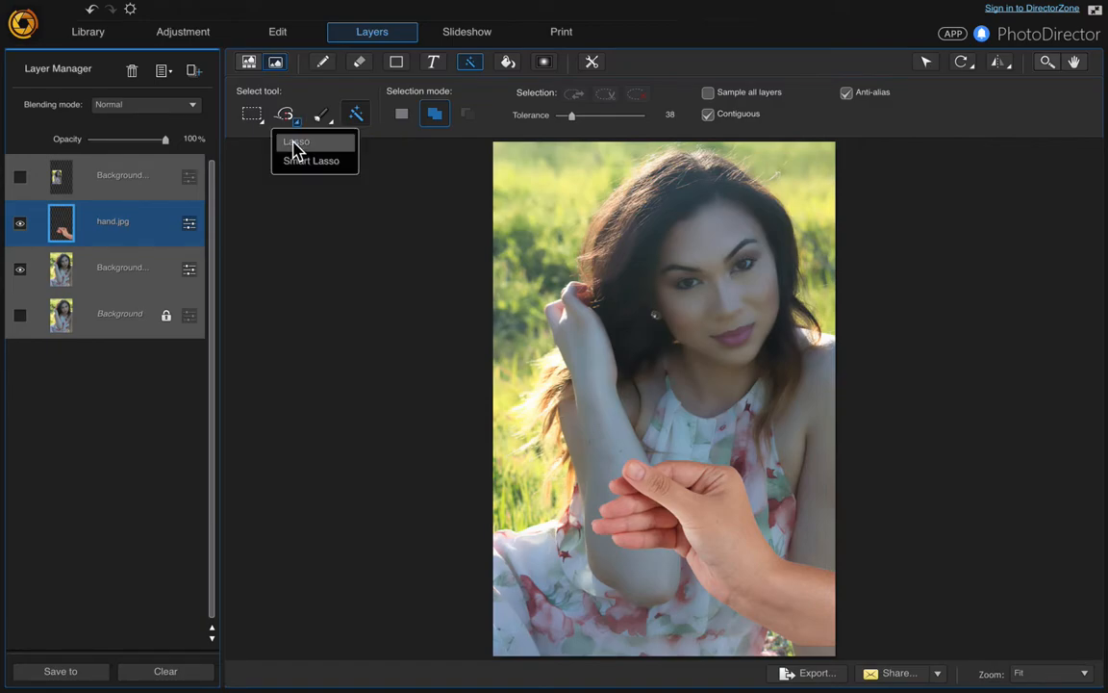
{"action": "mouse_move", "coordinate": [311, 161]}
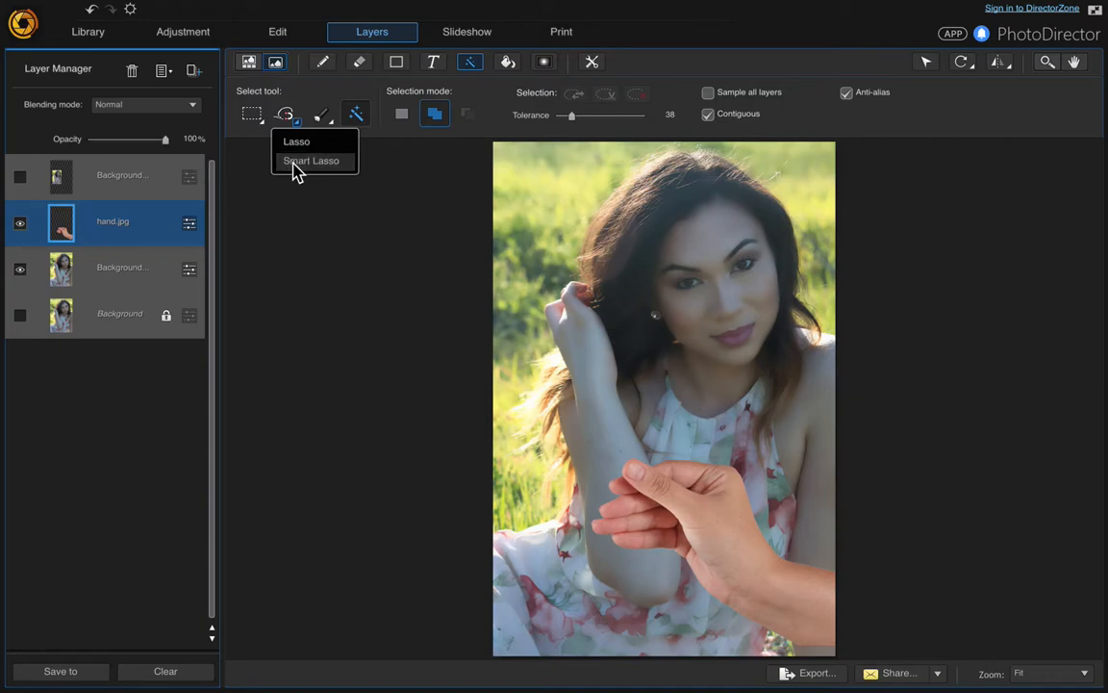
{"action": "left_click", "coordinate": [311, 162]}
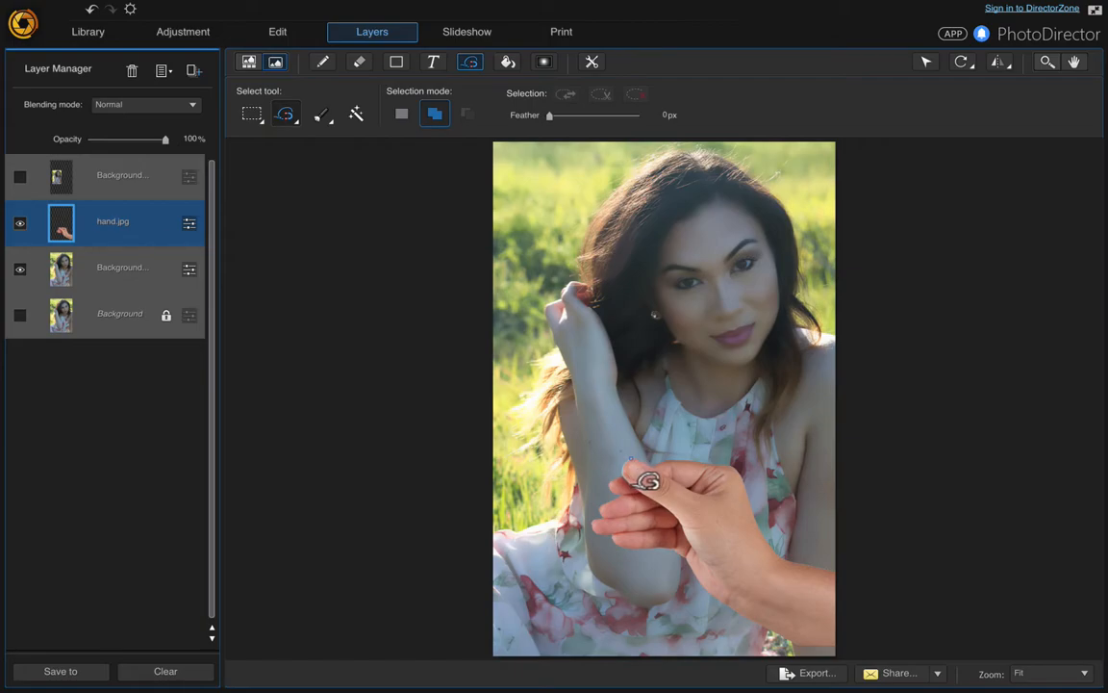
{"action": "mouse_move", "coordinate": [658, 491]}
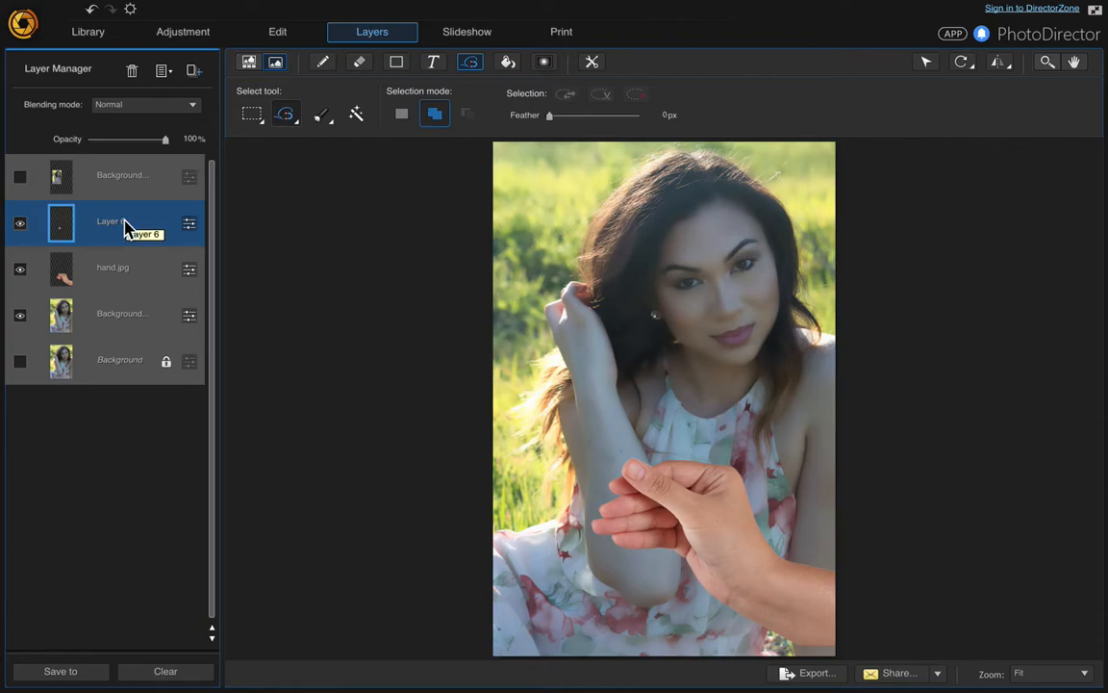
- Hide the full portrait backdrop, show the print copy again, and select the print layer
{"action": "left_click", "coordinate": [119, 175]}
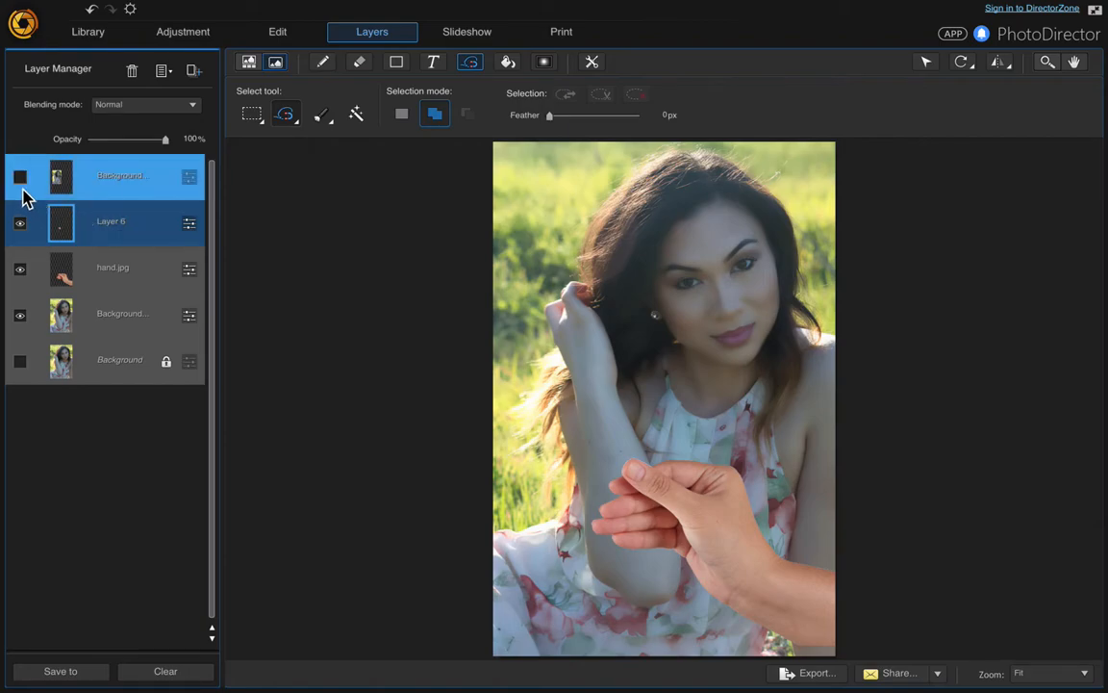
{"action": "left_click", "coordinate": [119, 360]}
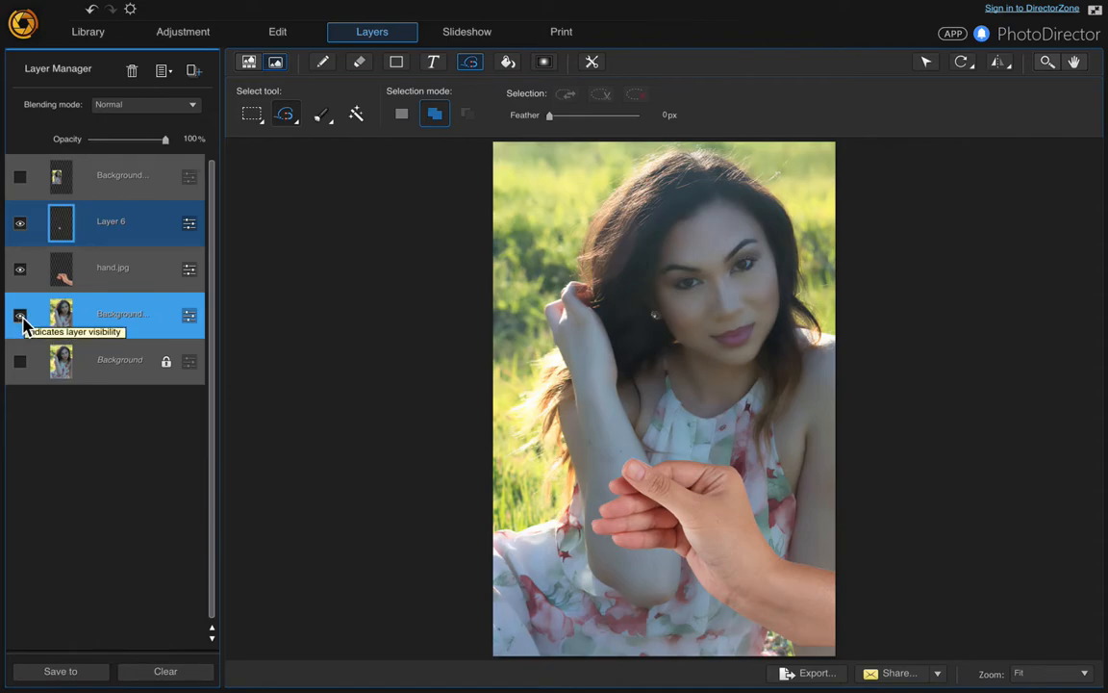
{"action": "left_click", "coordinate": [19, 313]}
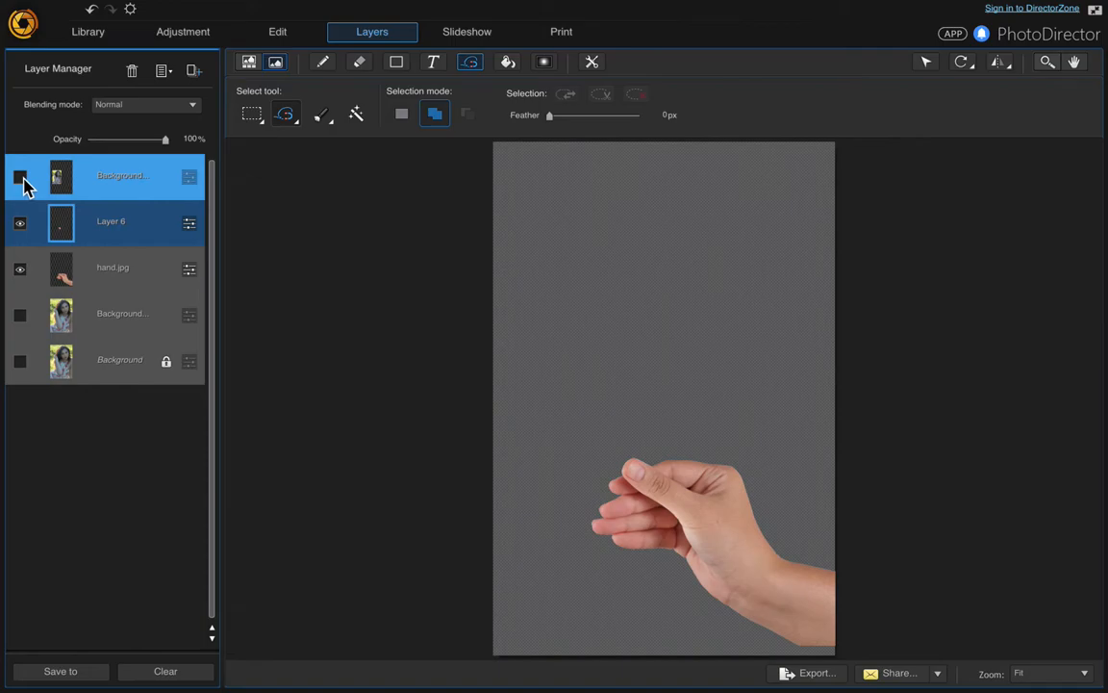
{"action": "left_click", "coordinate": [19, 177]}
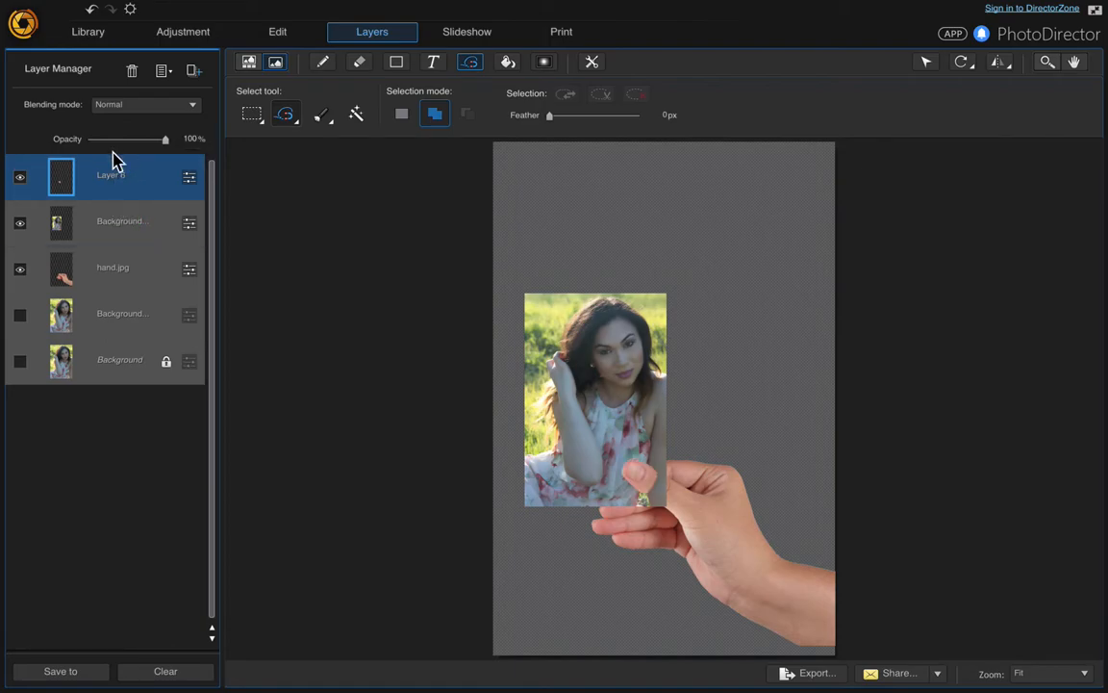
{"action": "mouse_move", "coordinate": [466, 444]}
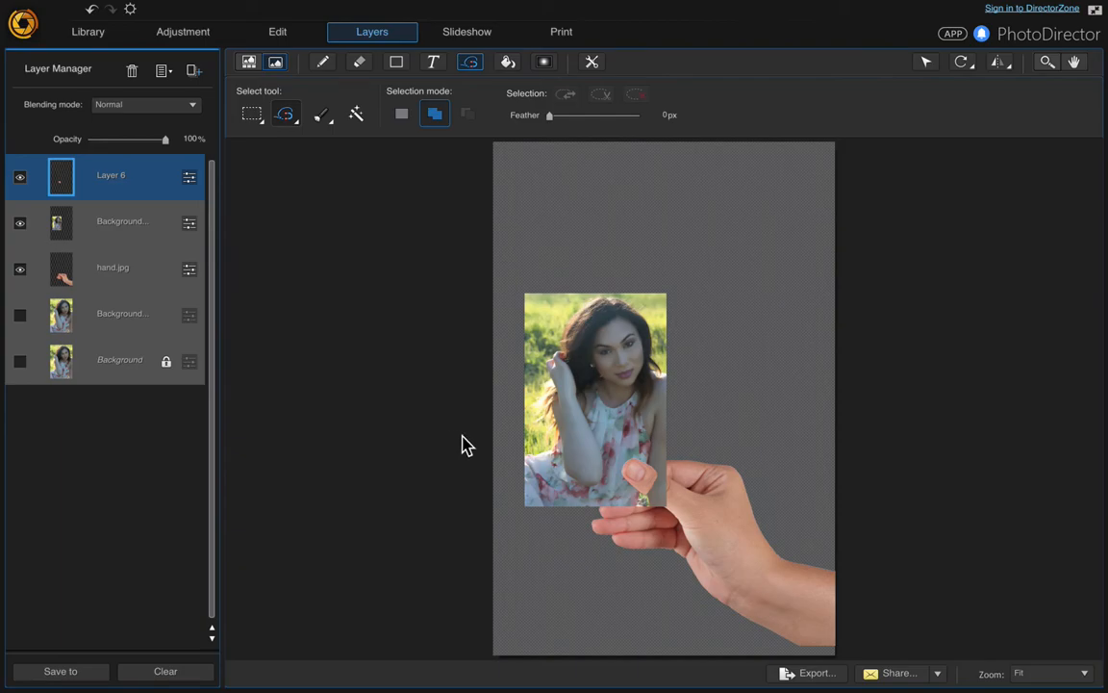
{"action": "left_click", "coordinate": [120, 221]}
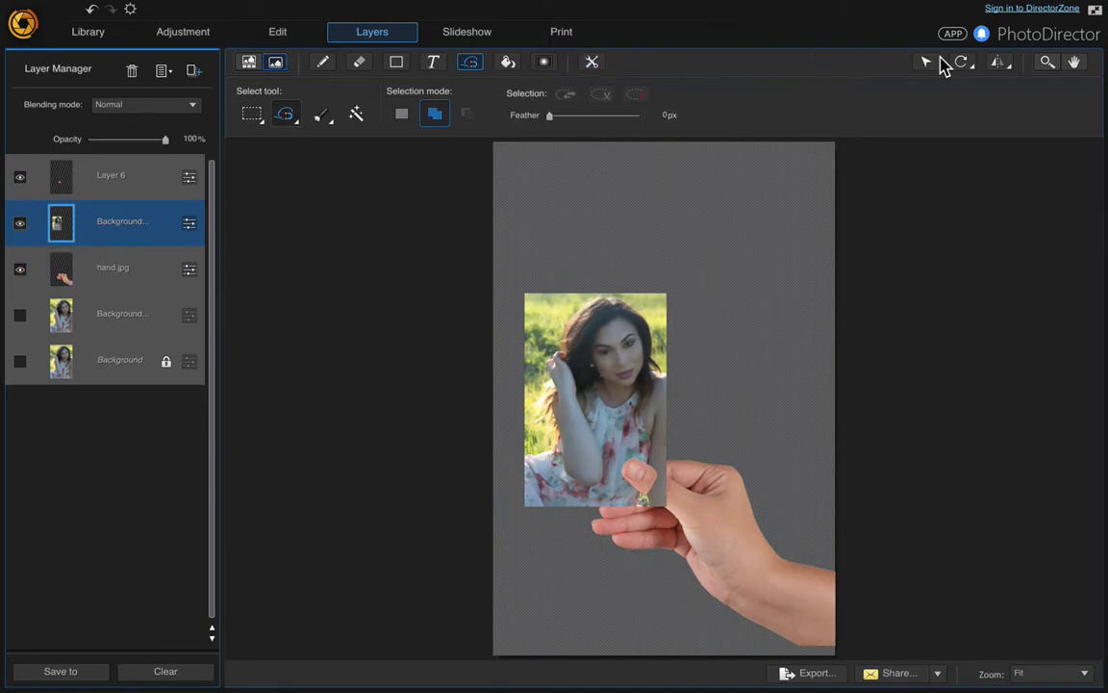
- Nudge the print so the hand grips its lower corner, toggling the backdrop to check
{"action": "left_click", "coordinate": [923, 62]}
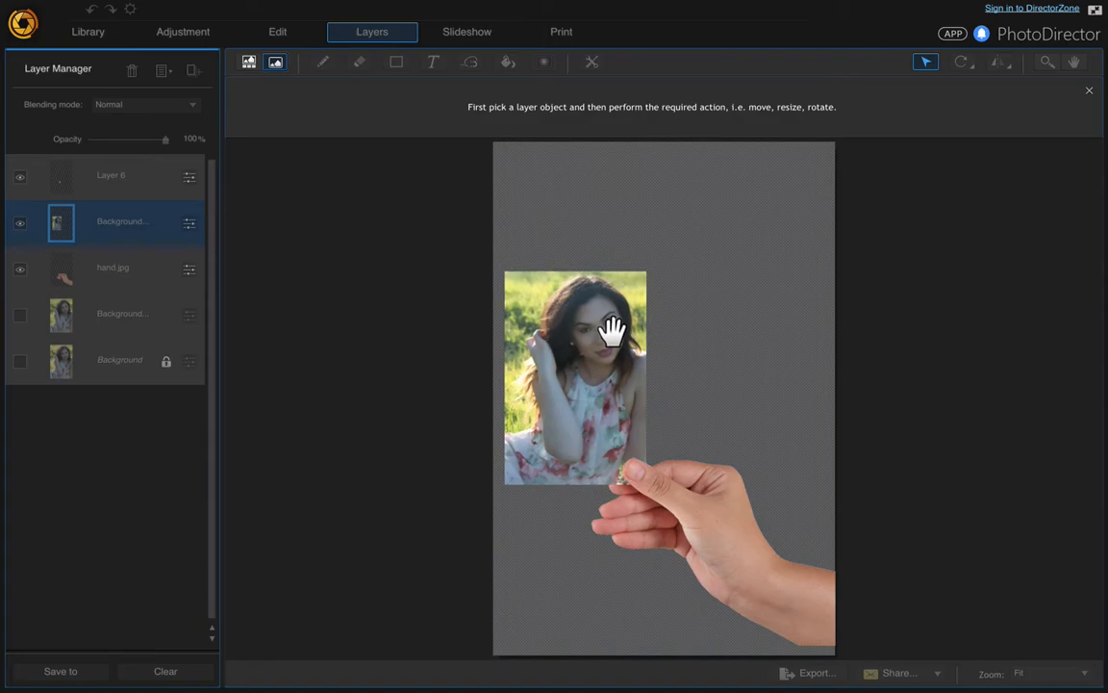
{"action": "left_click", "coordinate": [575, 375]}
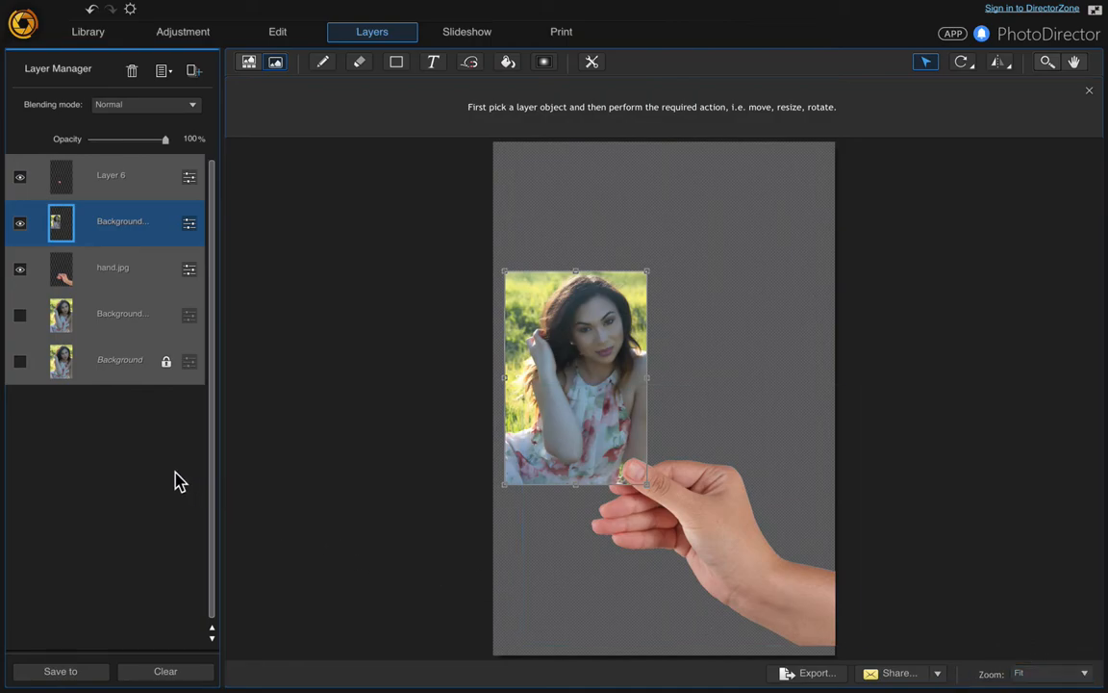
{"action": "left_click", "coordinate": [123, 314]}
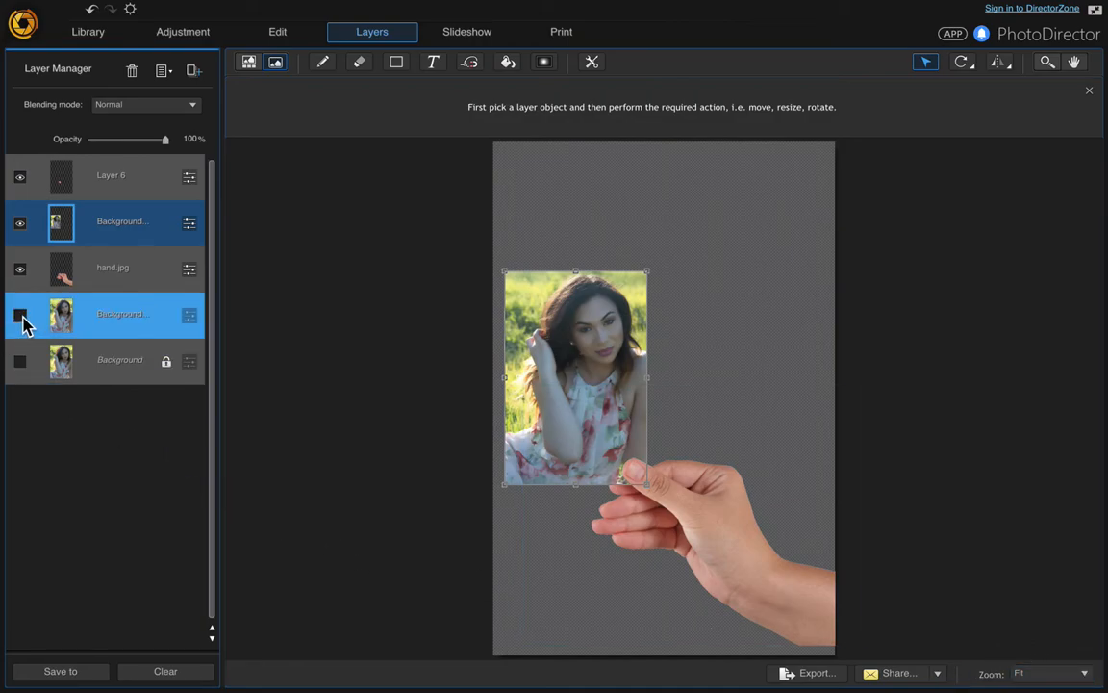
{"action": "left_click", "coordinate": [19, 313]}
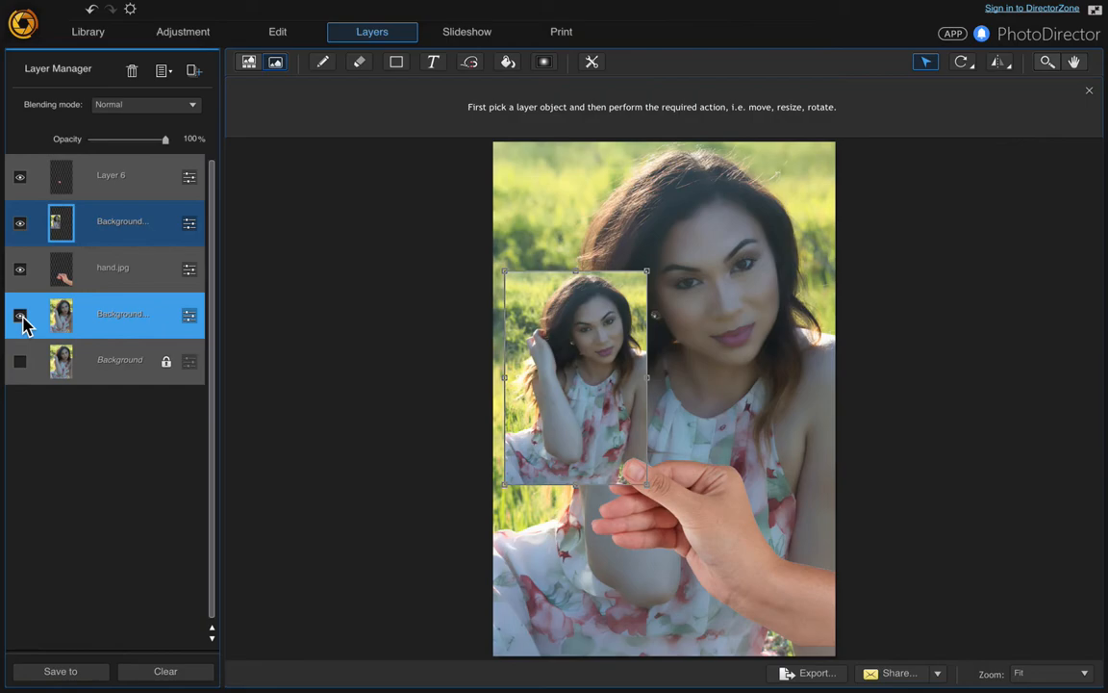
{"action": "left_click", "coordinate": [19, 313]}
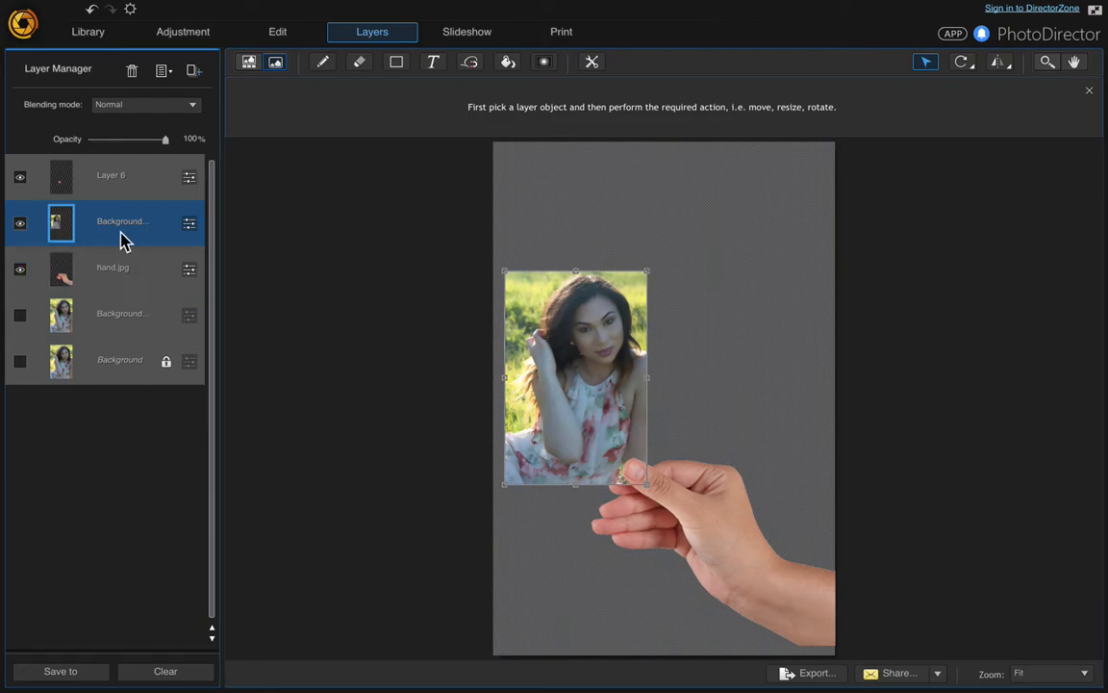
{"action": "mouse_move", "coordinate": [133, 223]}
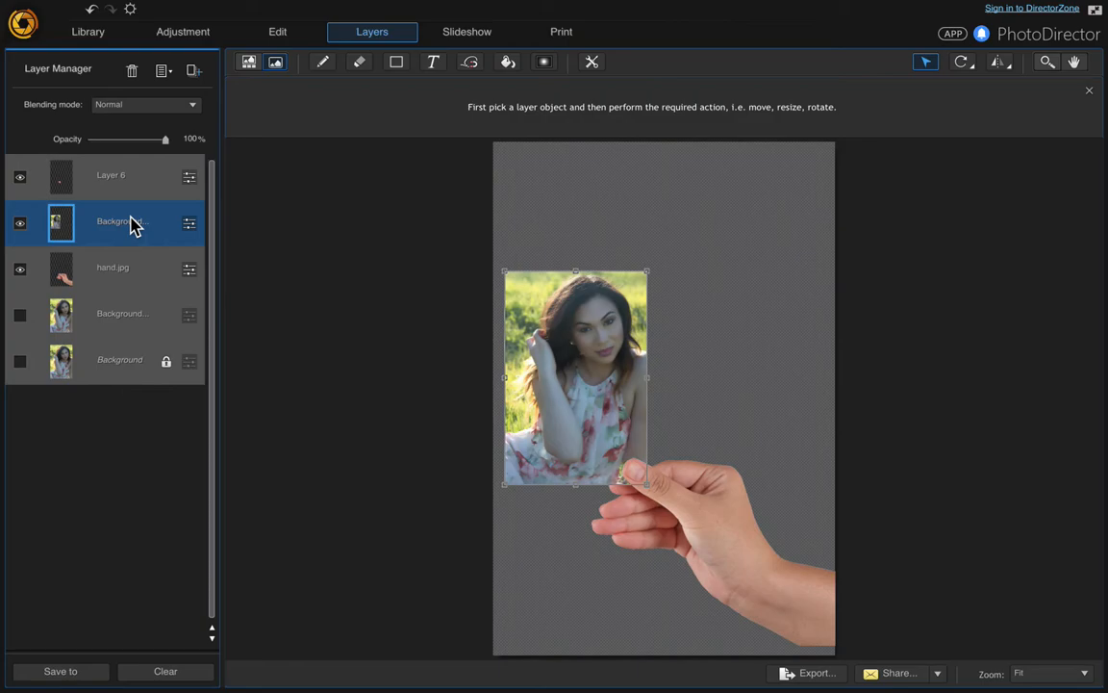
{"action": "mouse_move", "coordinate": [189, 229]}
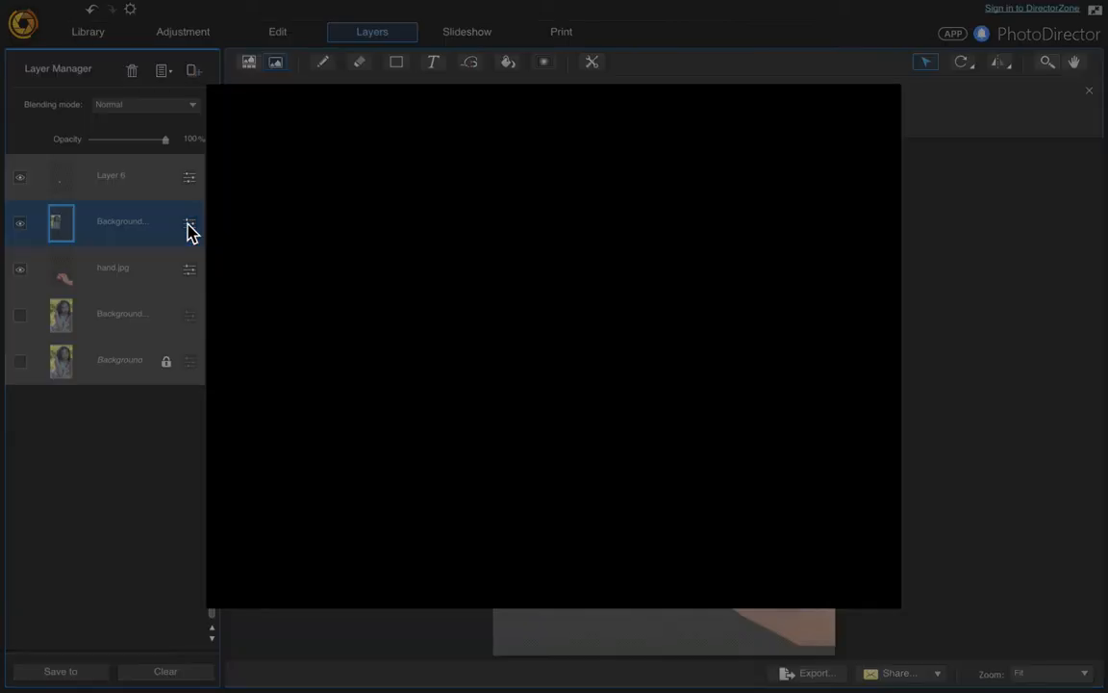
- Desaturate the print copy layer to -100 saturation, making it black and white
{"action": "left_click", "coordinate": [189, 223]}
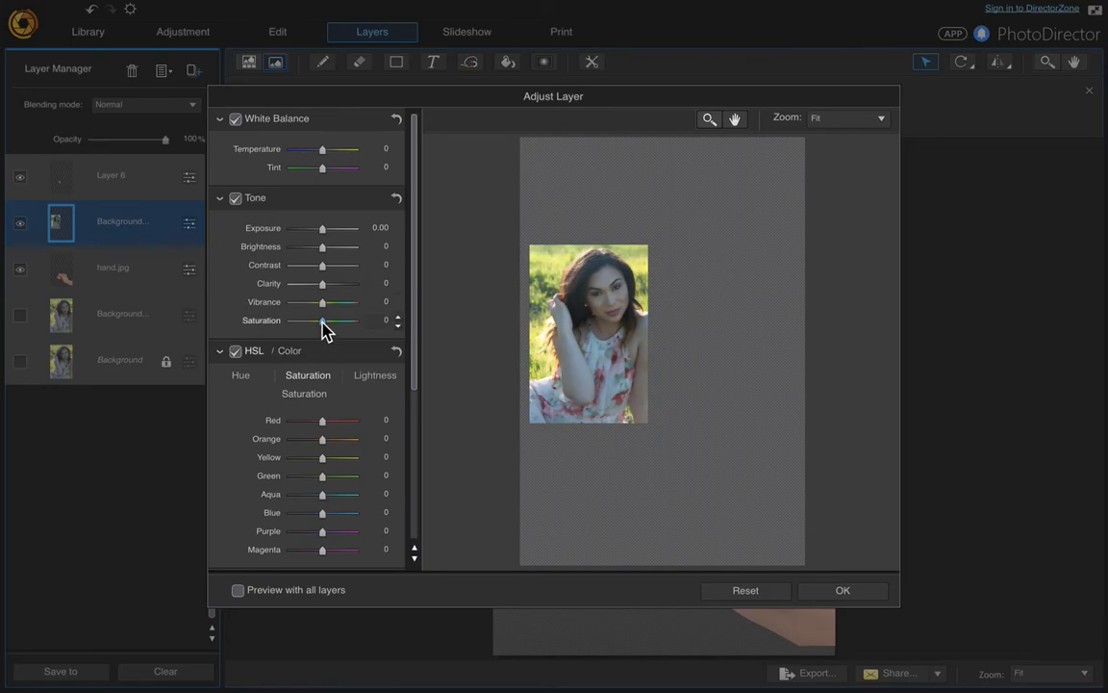
{"action": "left_click_drag", "start_coordinate": [323, 319], "coordinate": [290, 319]}
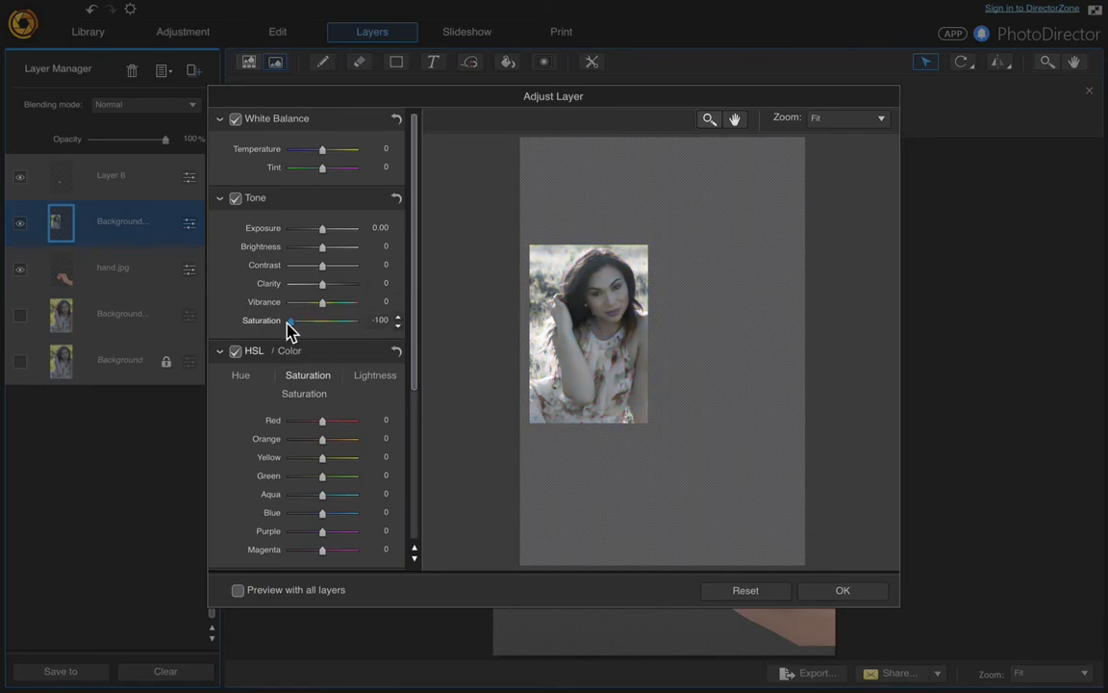
{"action": "left_click_drag", "start_coordinate": [342, 319], "coordinate": [290, 319]}
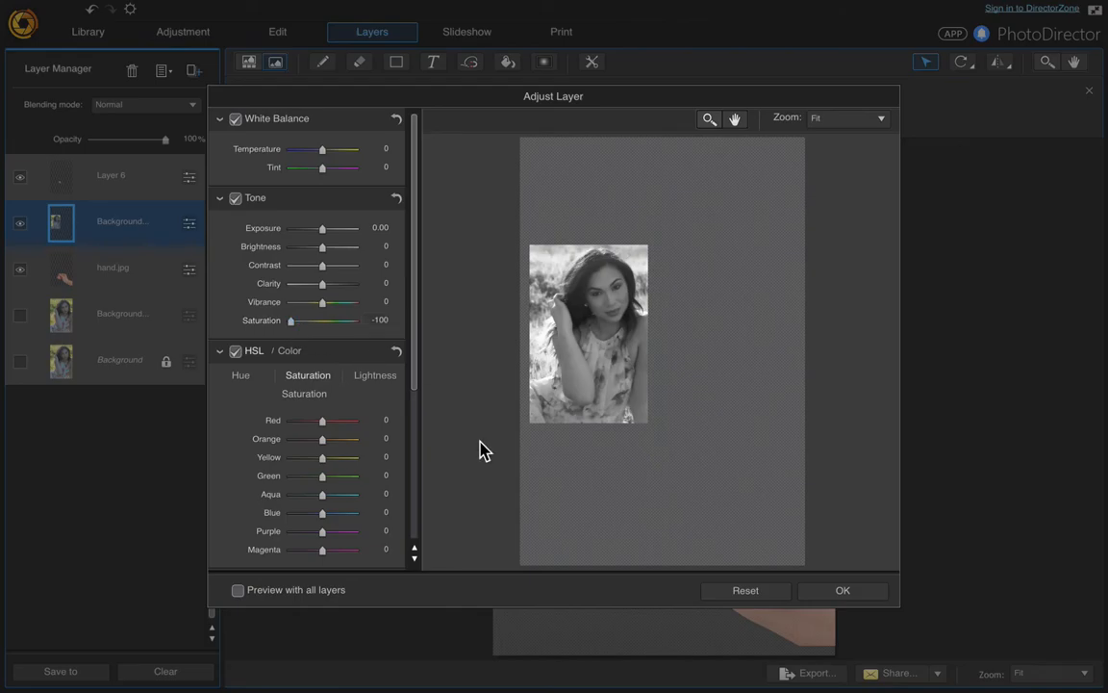
{"action": "mouse_move", "coordinate": [889, 596]}
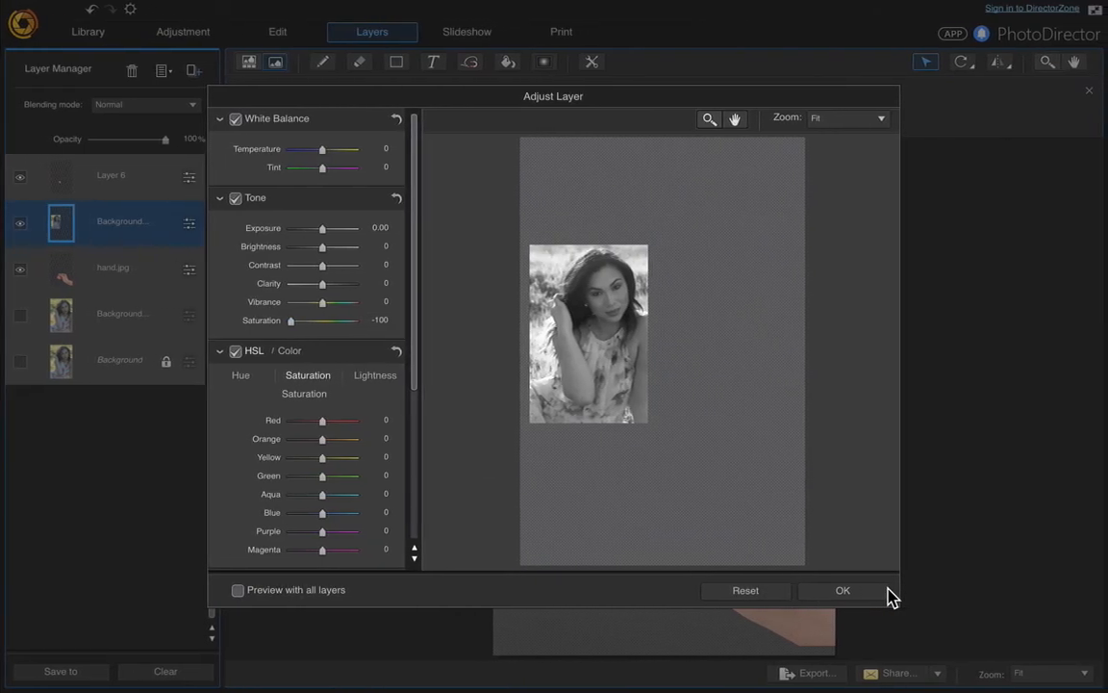
{"action": "left_click", "coordinate": [843, 589]}
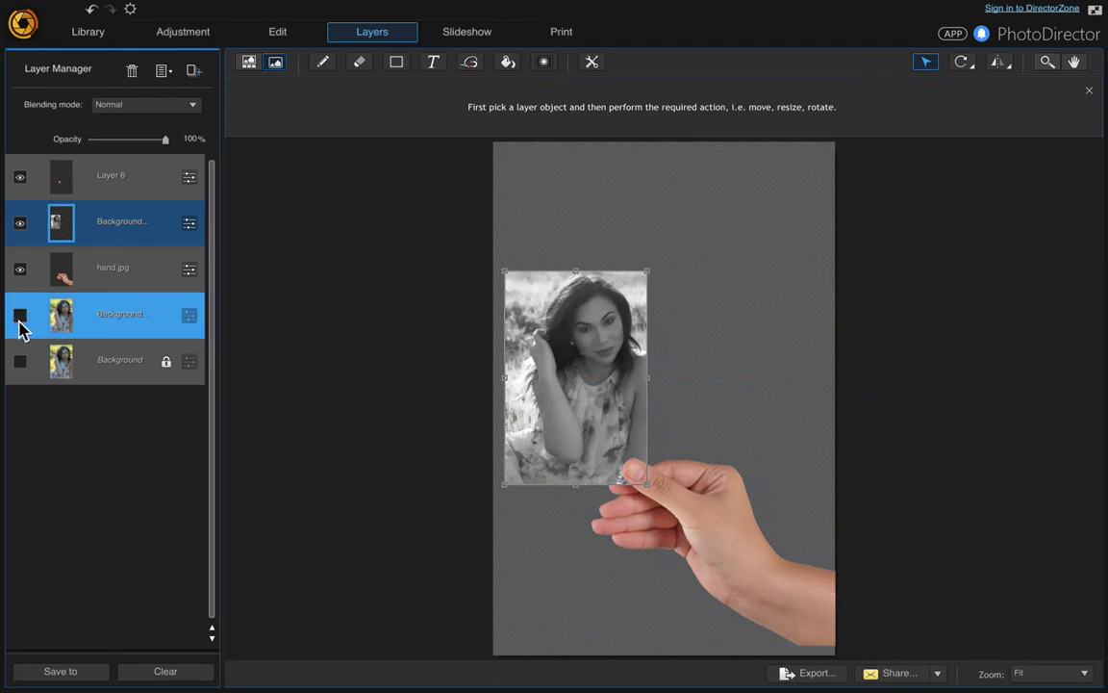
- Toggle the colour portrait layer's visibility to check it, then hide it again
{"action": "left_click", "coordinate": [19, 314]}
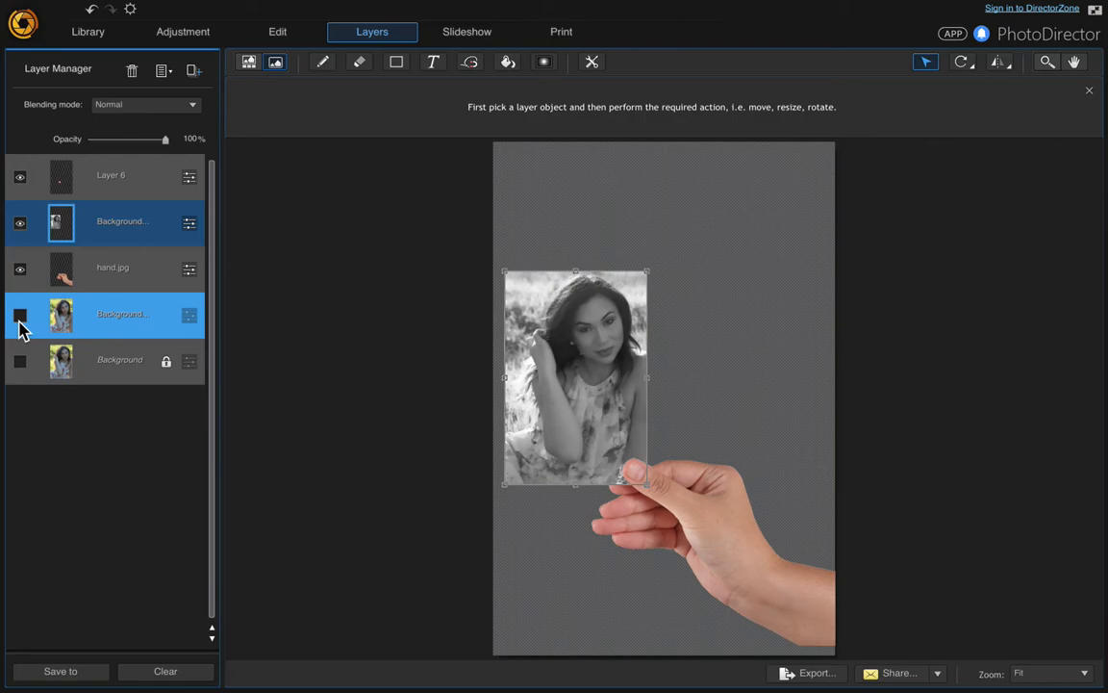
{"action": "left_click", "coordinate": [19, 314]}
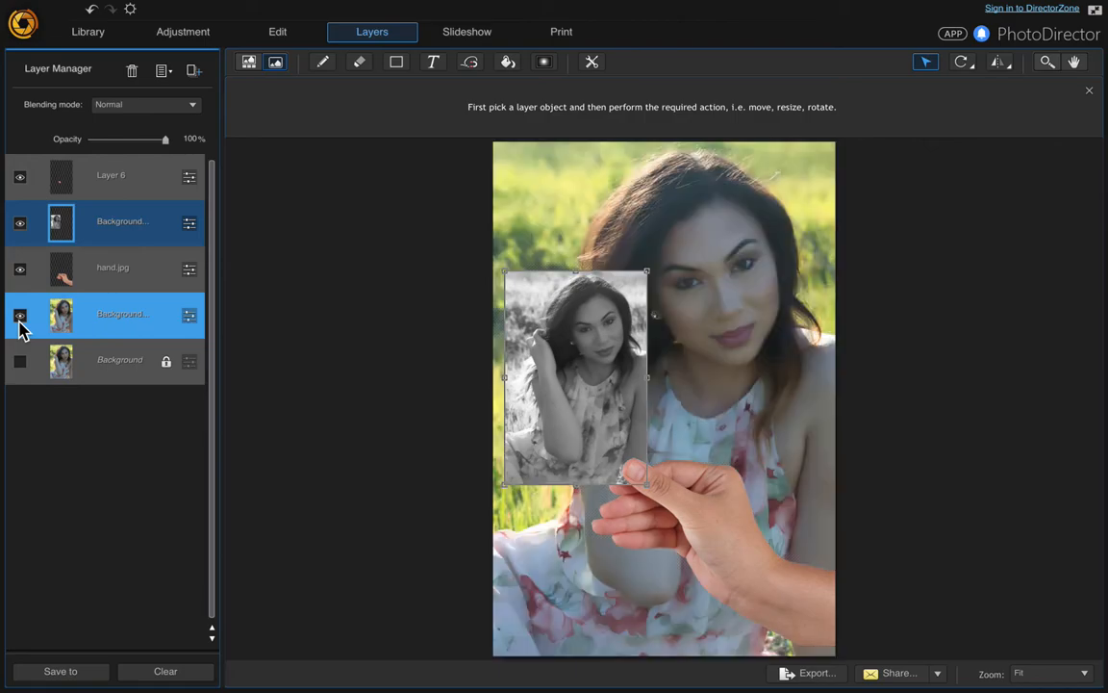
{"action": "left_click", "coordinate": [20, 315]}
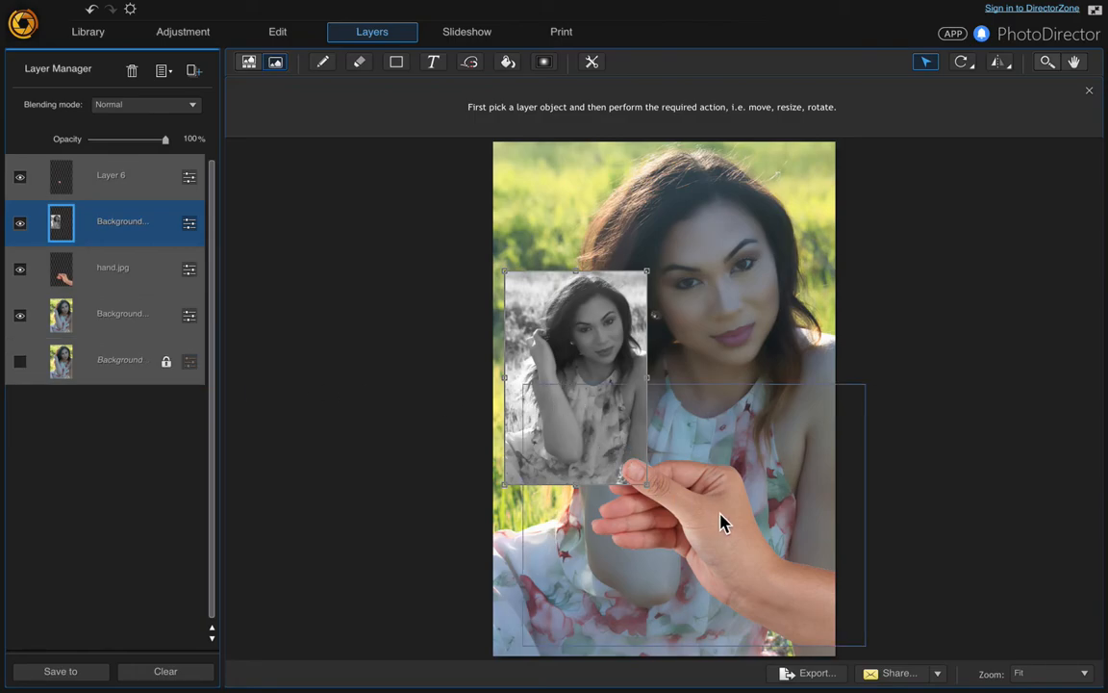
{"action": "mouse_move", "coordinate": [616, 442]}
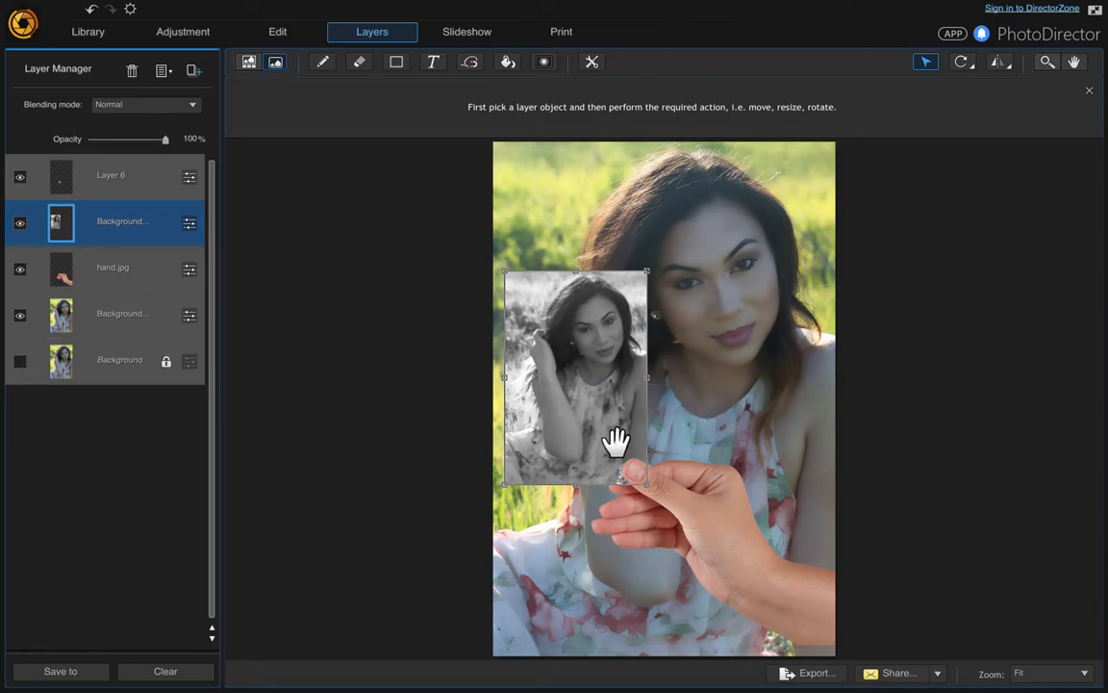
{"action": "left_click", "coordinate": [123, 312]}
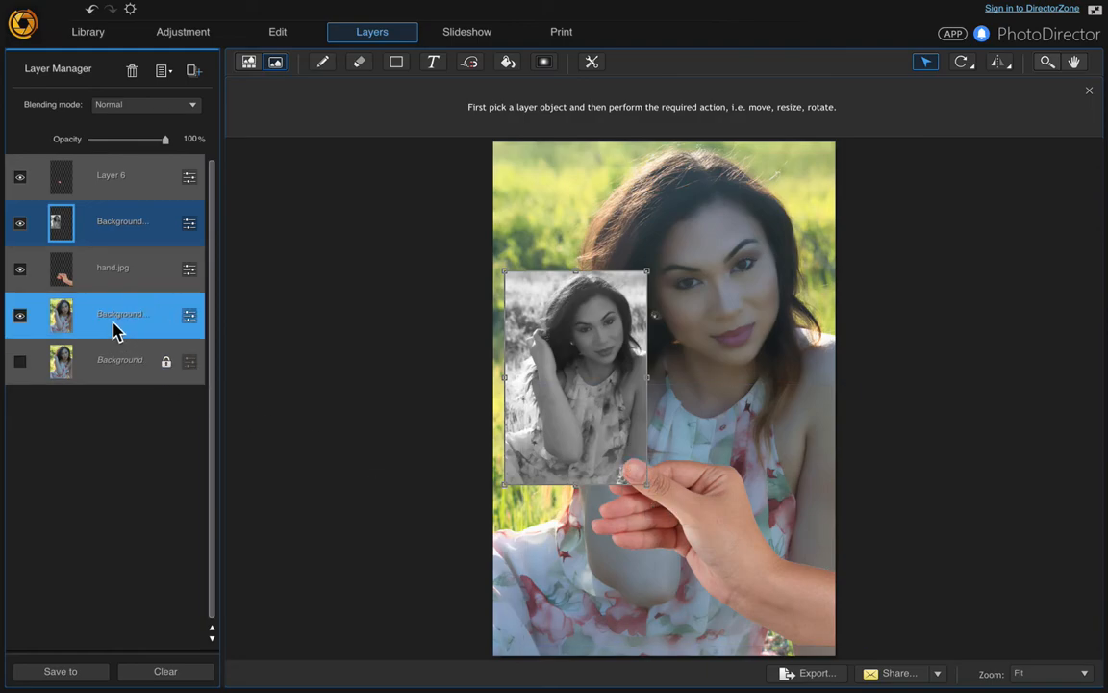
{"action": "mouse_move", "coordinate": [19, 316]}
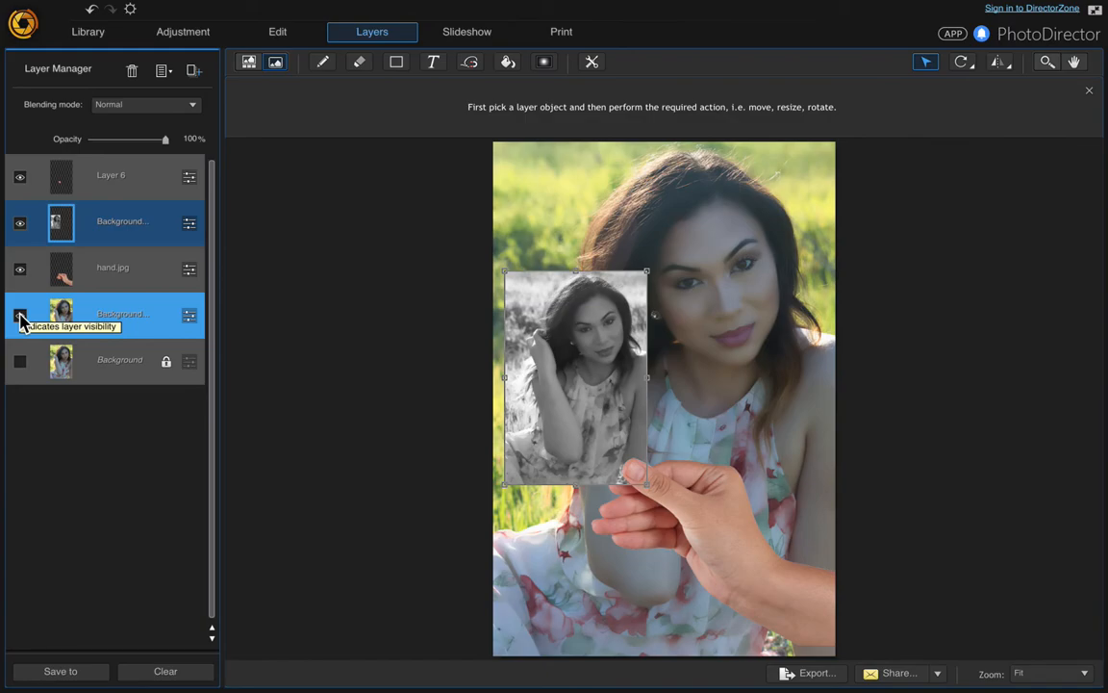
{"action": "left_click", "coordinate": [19, 311]}
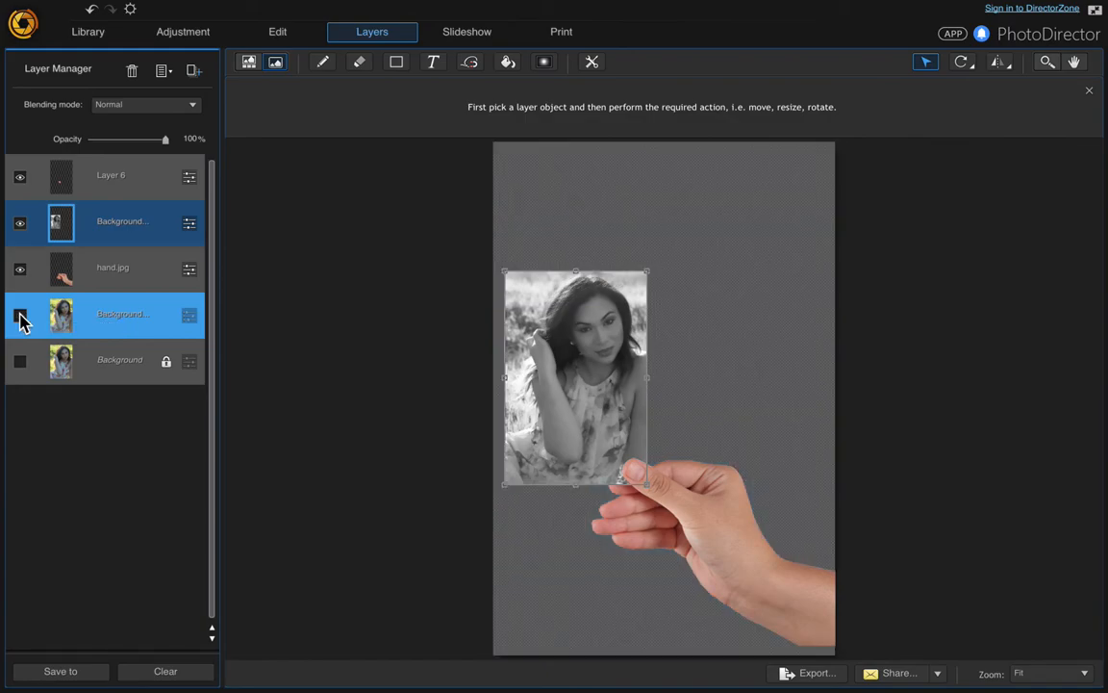
- Merge Layer 8, the print copy and hand.jpg into a single Layer 8
{"action": "left_click", "coordinate": [111, 175]}
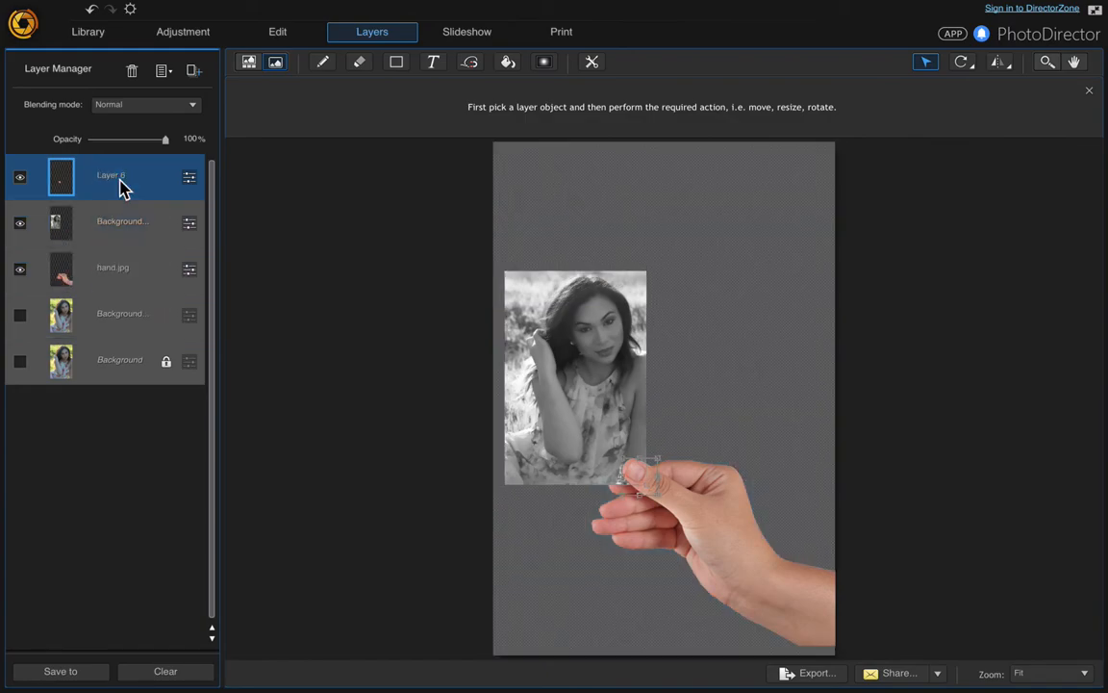
{"action": "left_click", "coordinate": [119, 223]}
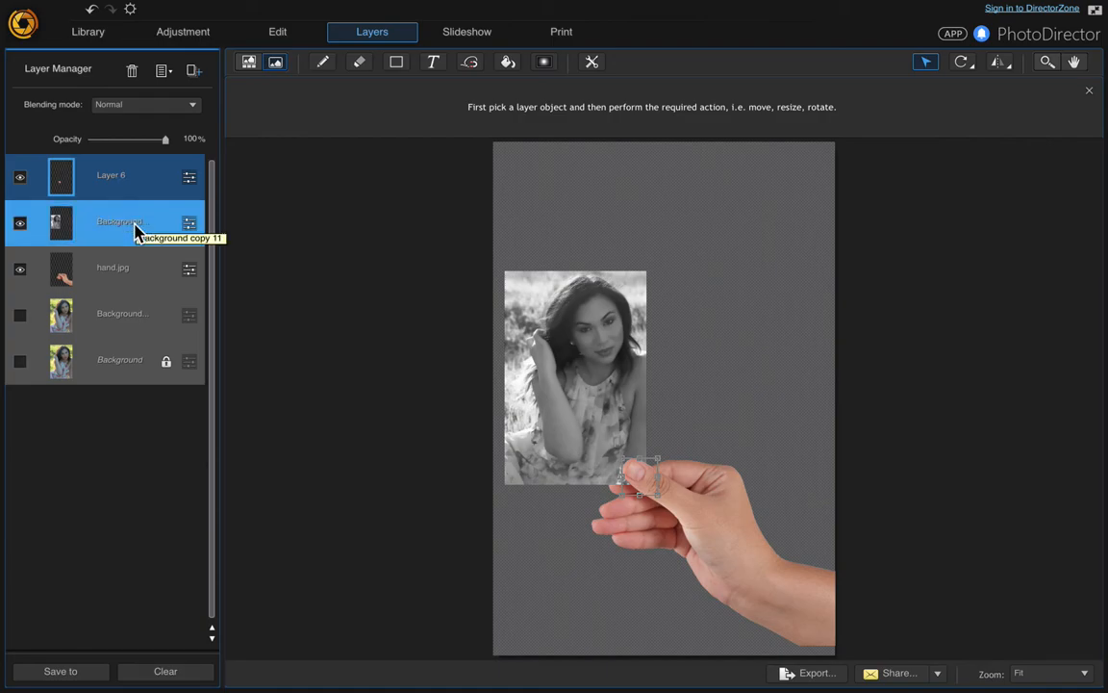
{"action": "left_click", "coordinate": [112, 267]}
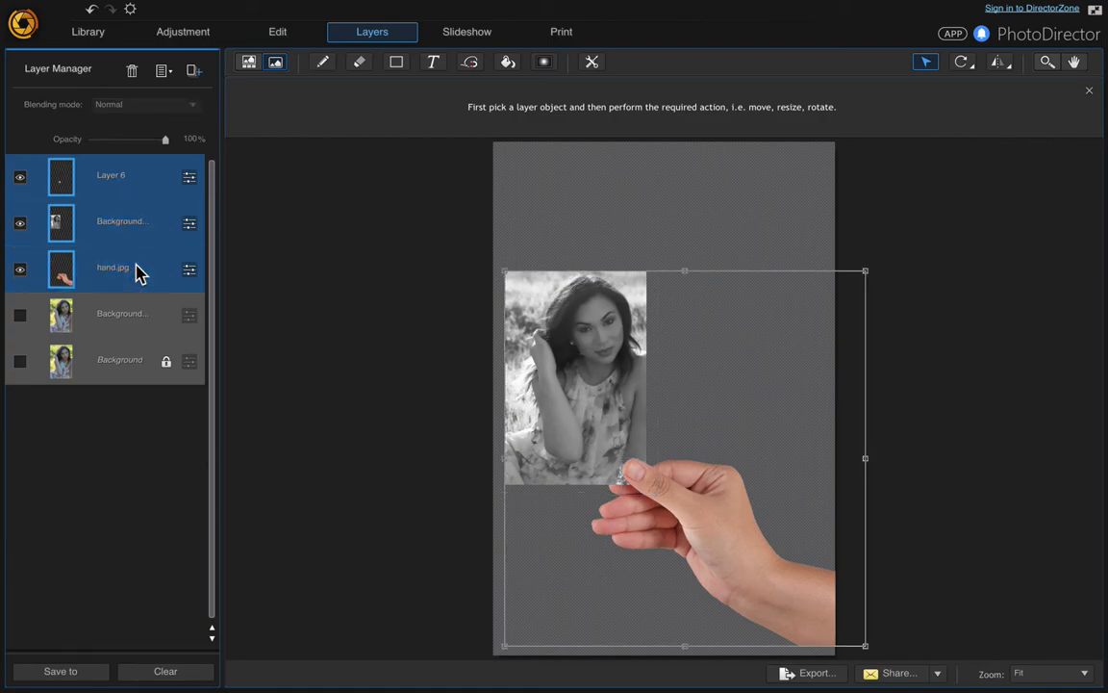
{"action": "mouse_move", "coordinate": [144, 221]}
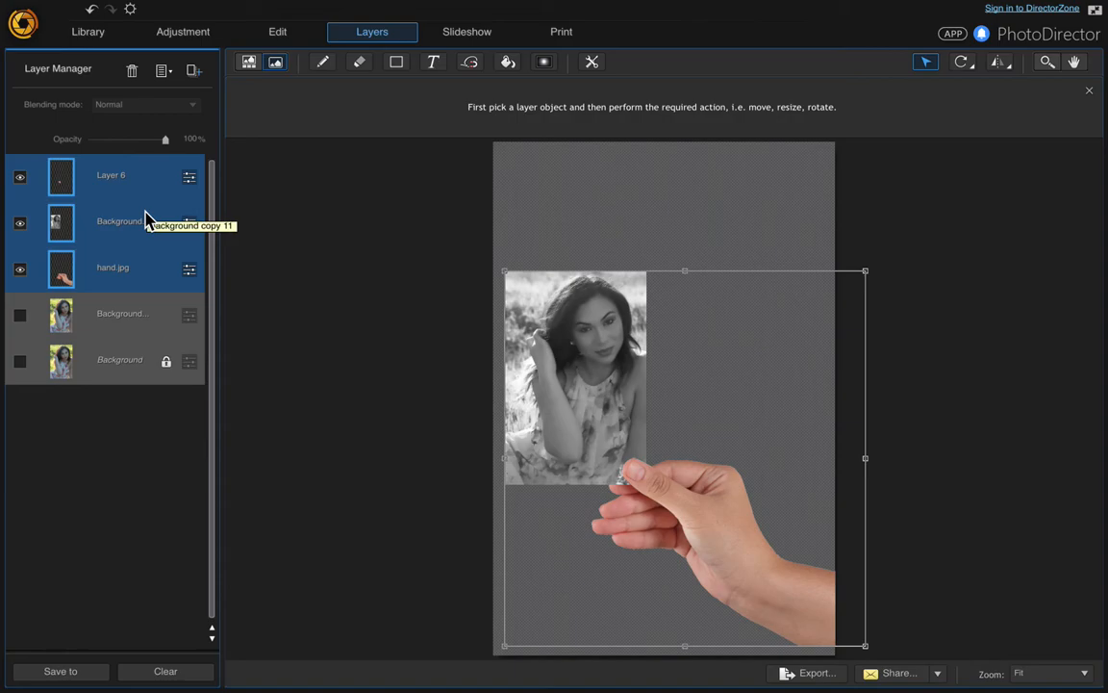
{"action": "right_click", "coordinate": [119, 222]}
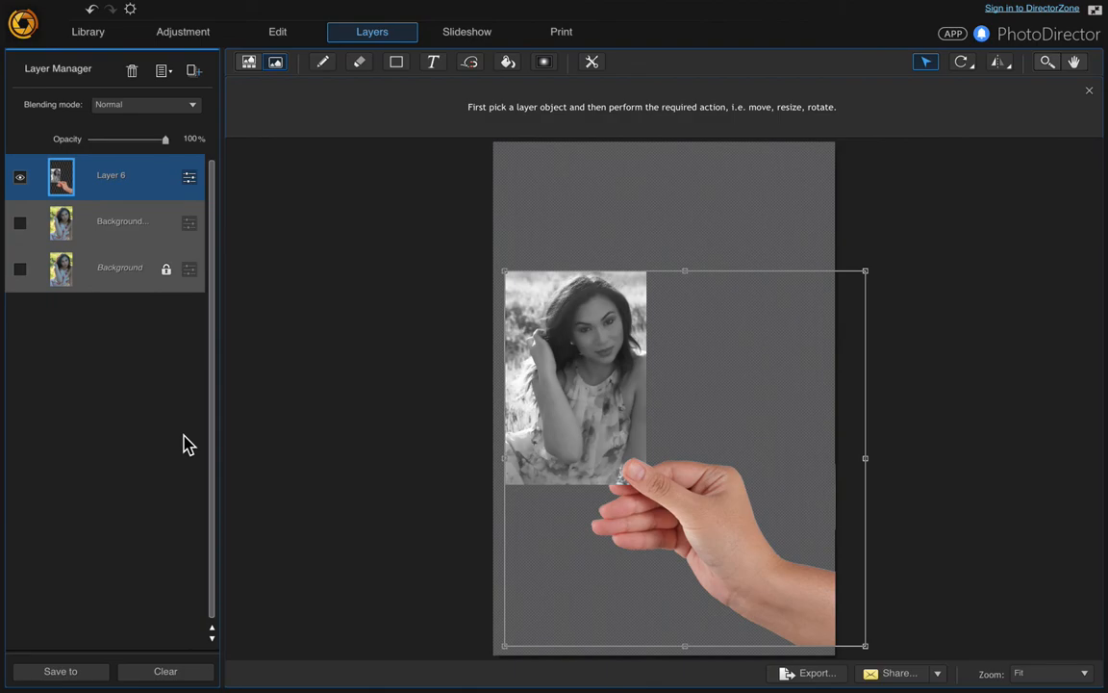
- Reveal the colour portrait and move the merged hand-and-print layer lower with a tilt
{"action": "left_click", "coordinate": [19, 223]}
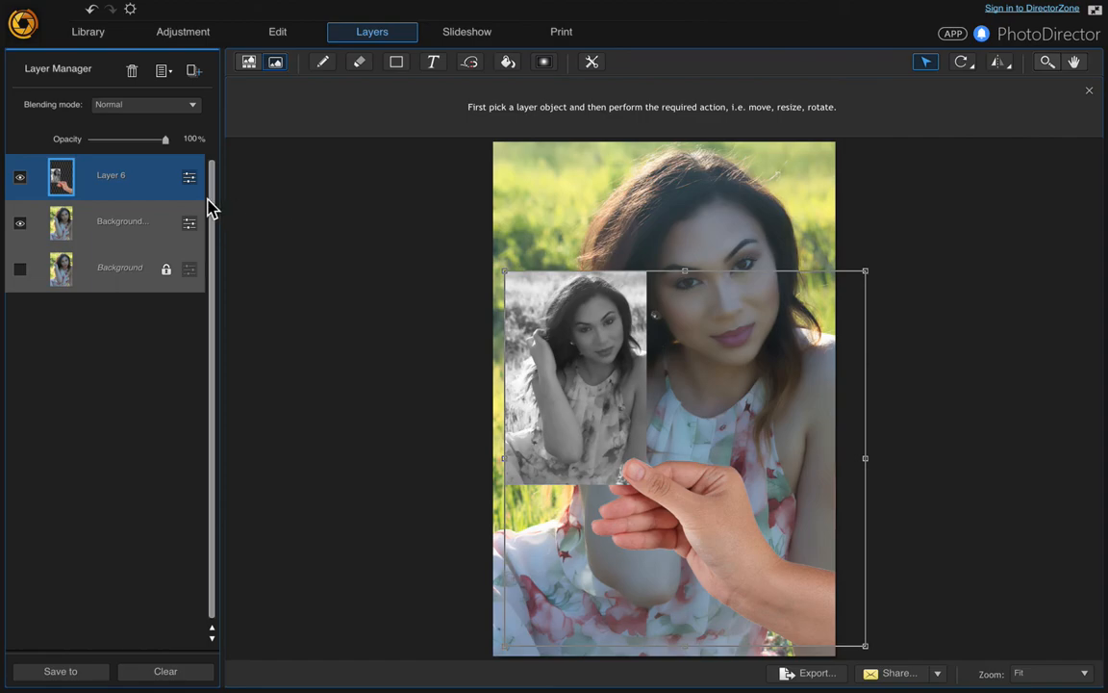
{"action": "mouse_move", "coordinate": [145, 183]}
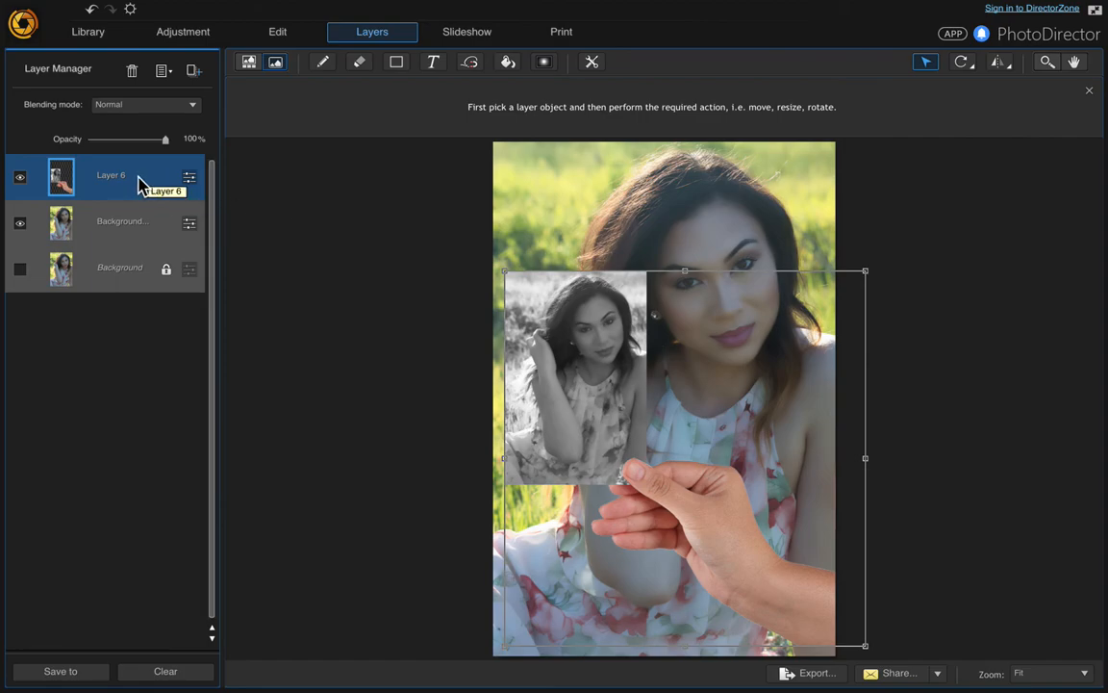
{"action": "mouse_move", "coordinate": [142, 183]}
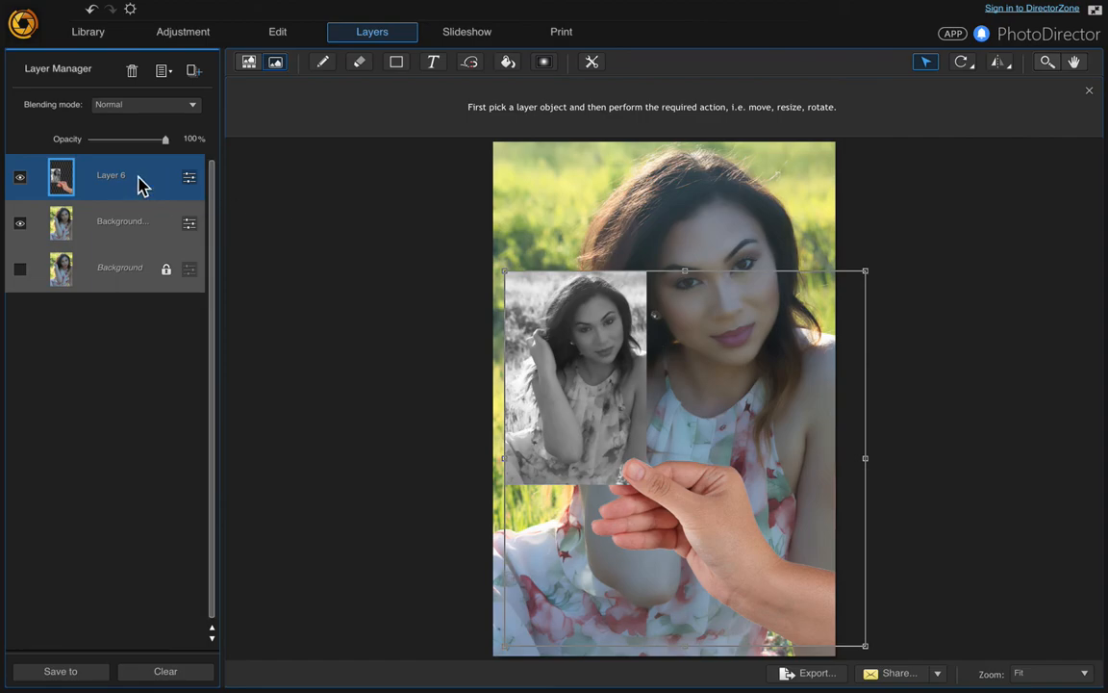
{"action": "mouse_move", "coordinate": [708, 356]}
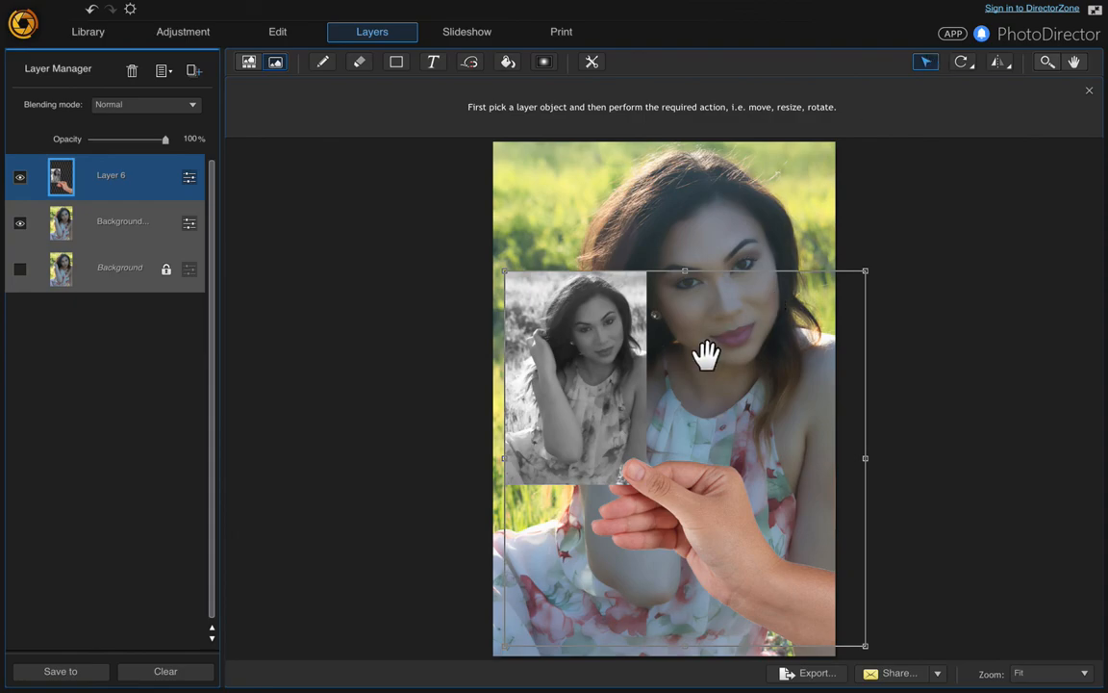
{"action": "left_click_drag", "start_coordinate": [708, 354], "coordinate": [758, 435]}
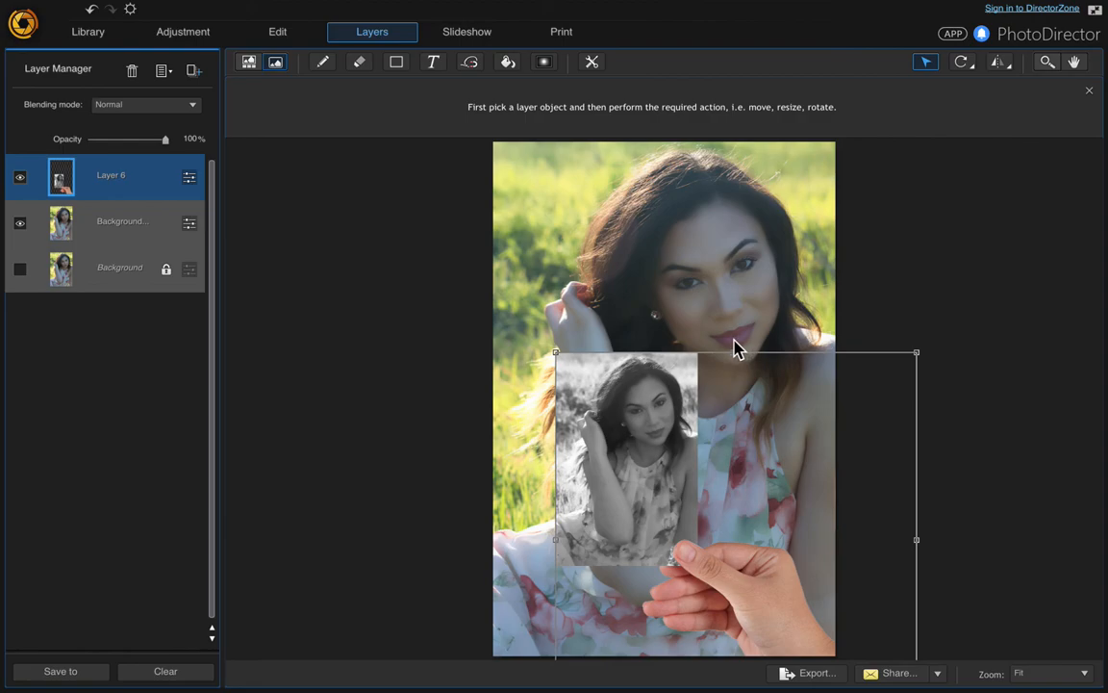
{"action": "left_click_drag", "start_coordinate": [916, 354], "coordinate": [866, 315]}
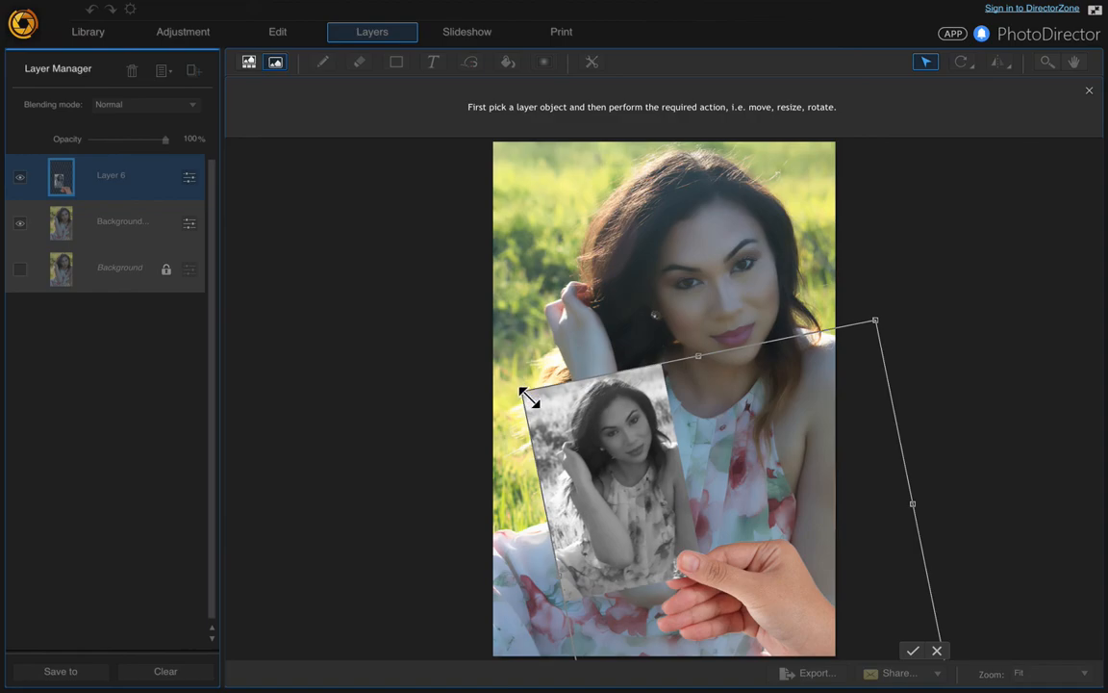
{"action": "mouse_move", "coordinate": [677, 535]}
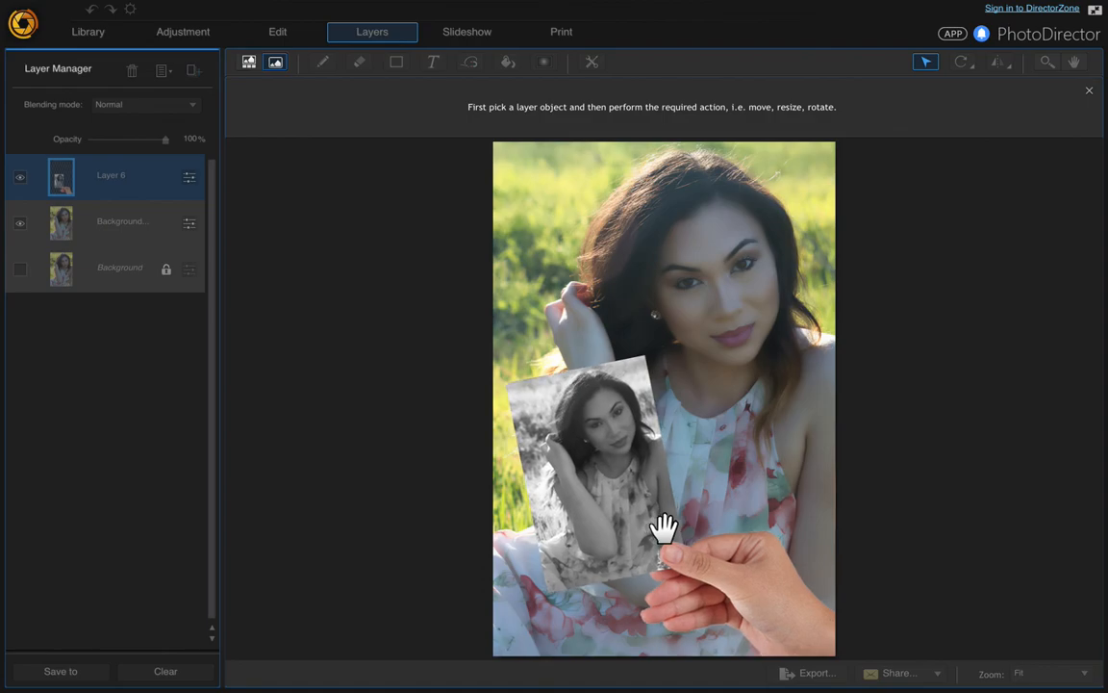
{"action": "left_click", "coordinate": [119, 268]}
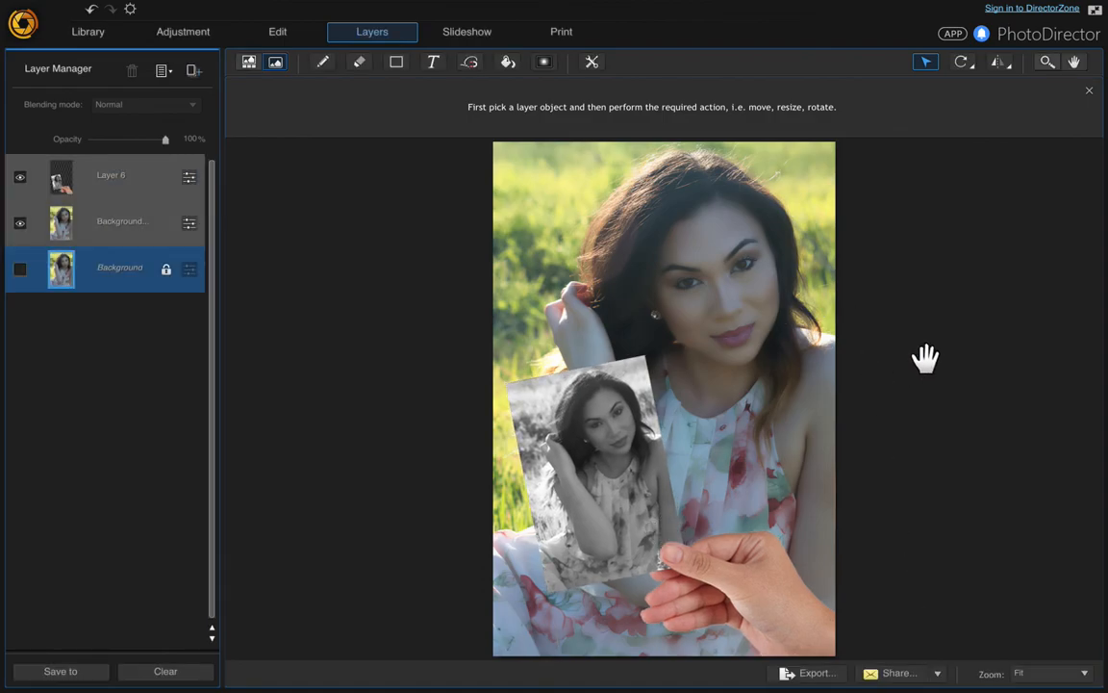